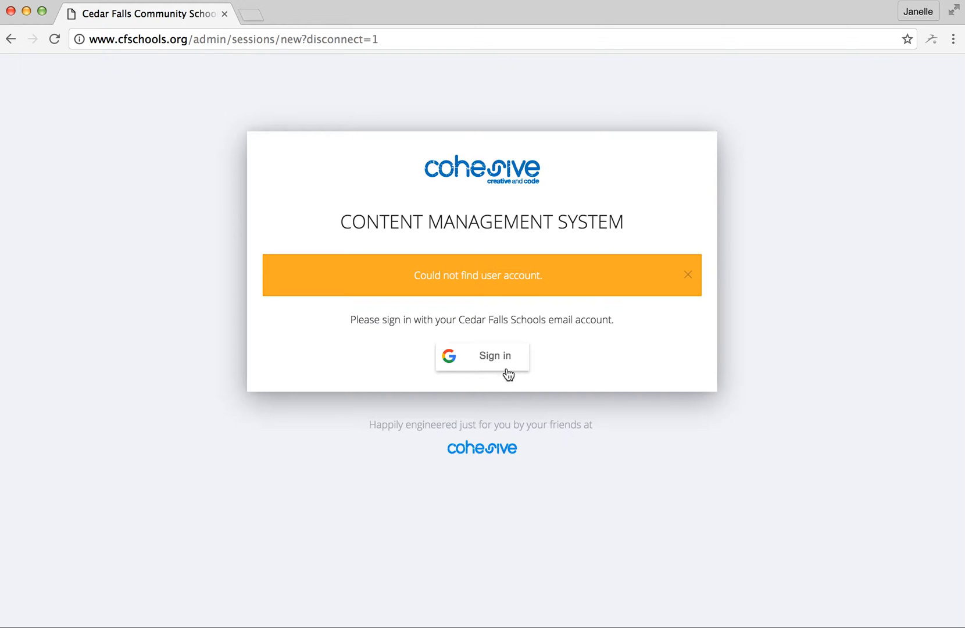
Sign in with the cfschools.org Google account and allow Cohesive CMS access
click(482, 356)
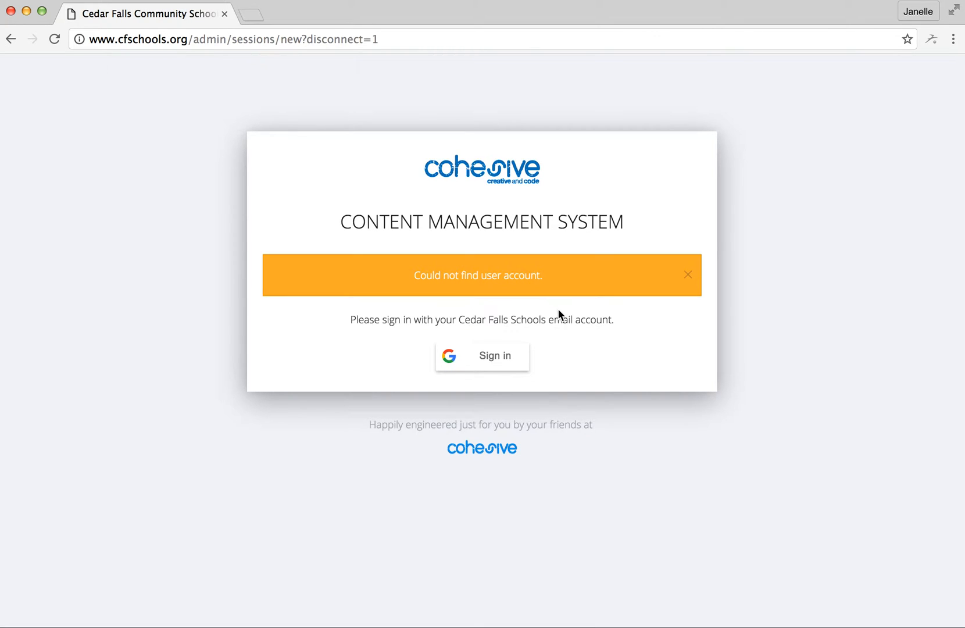
mouse_move(572, 367)
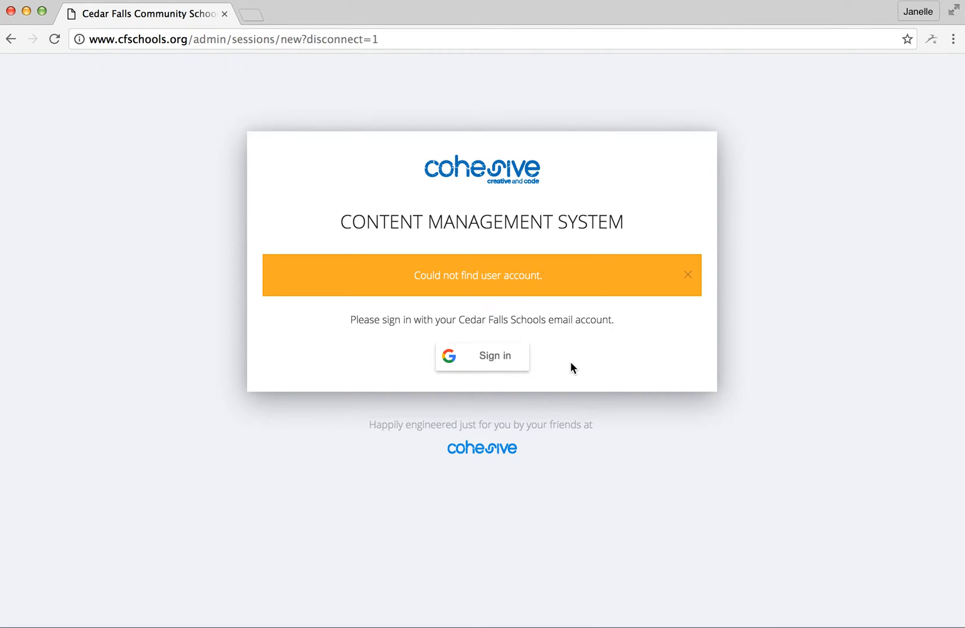
click(482, 355)
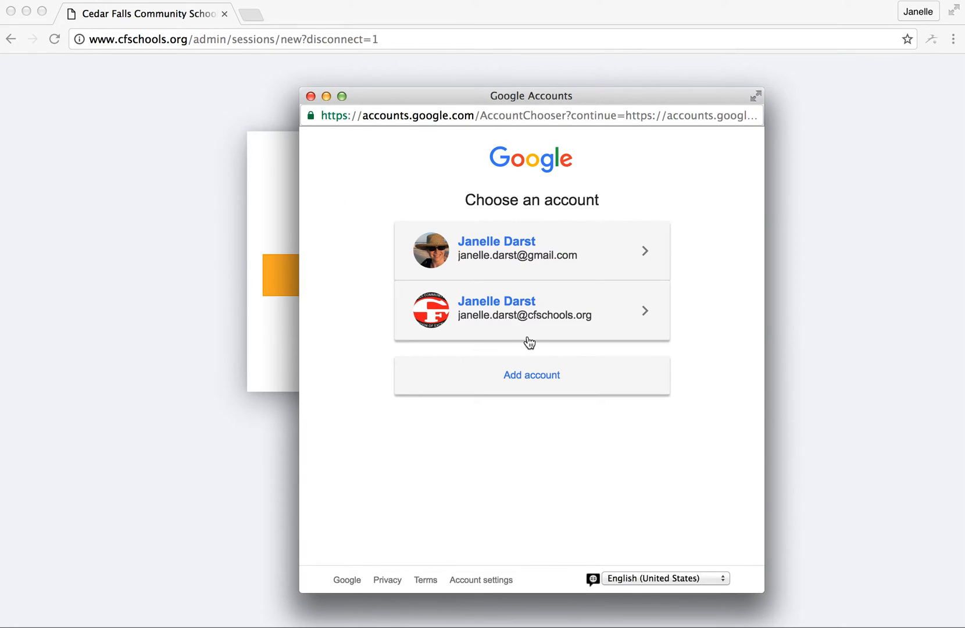
click(531, 310)
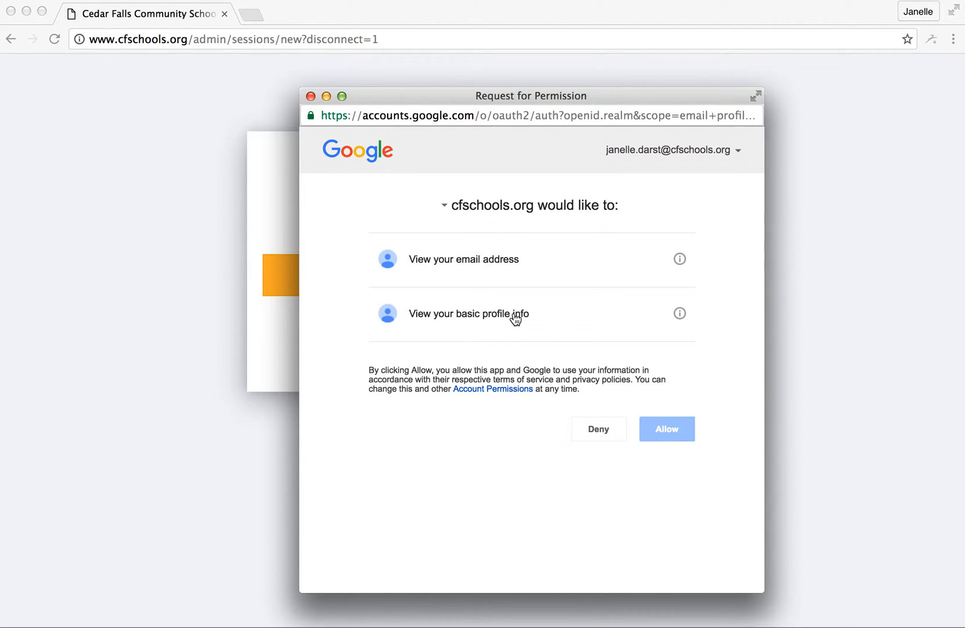
click(667, 429)
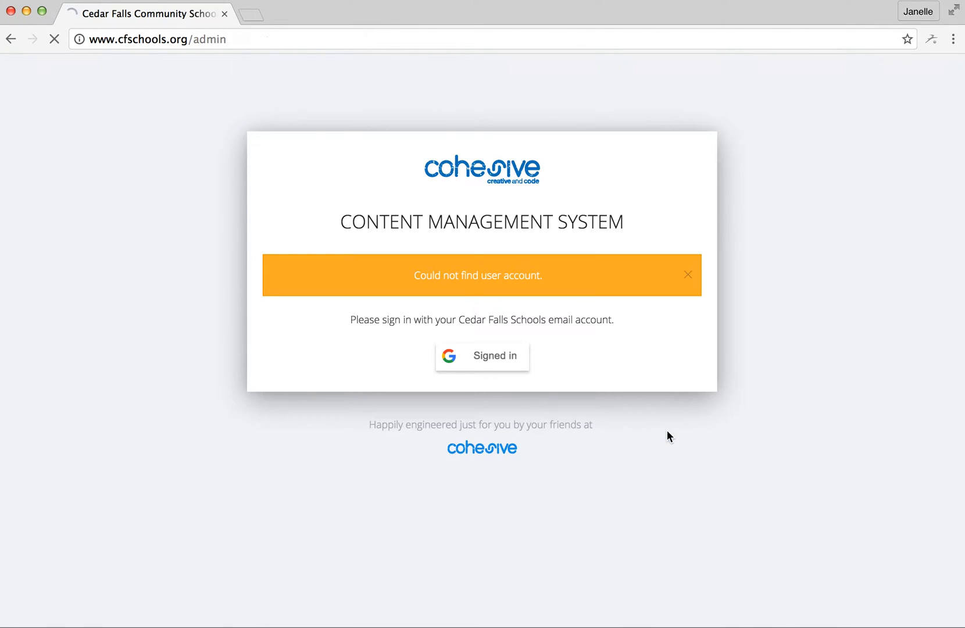
Open Update Your Profile from the Your Profile section of the dashboard
click(482, 356)
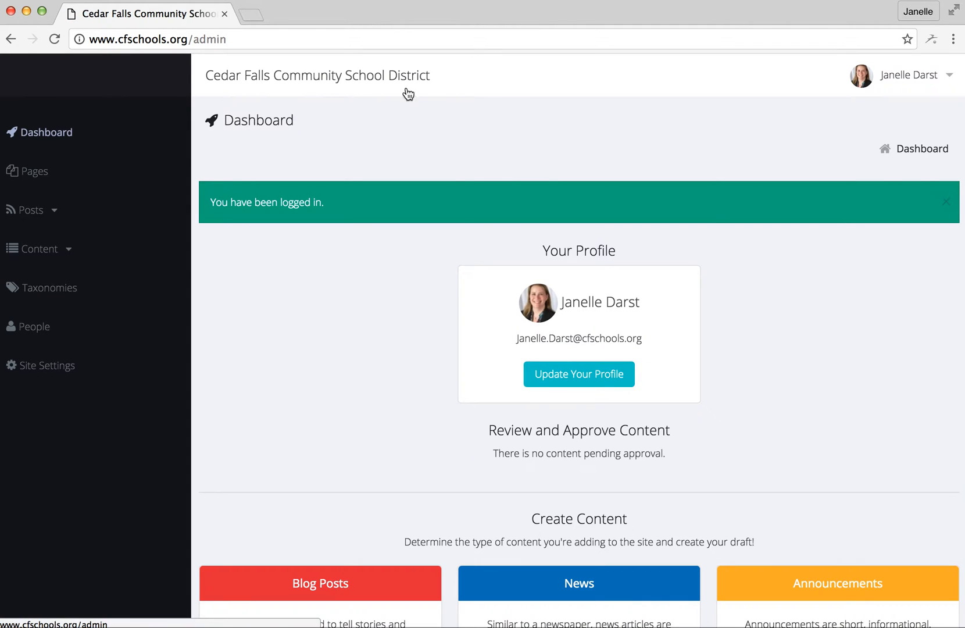
mouse_move(835, 362)
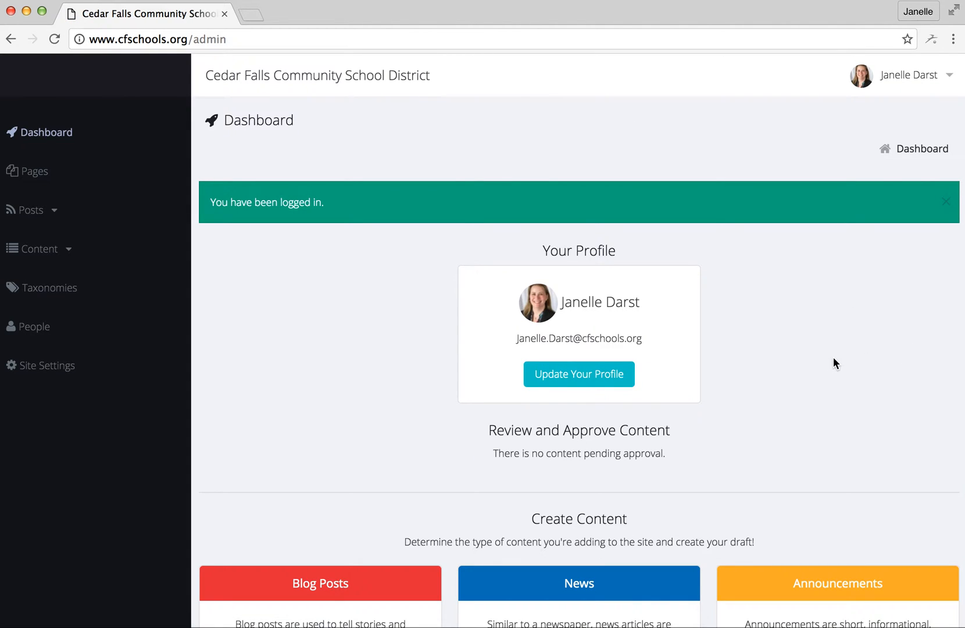
mouse_move(863, 365)
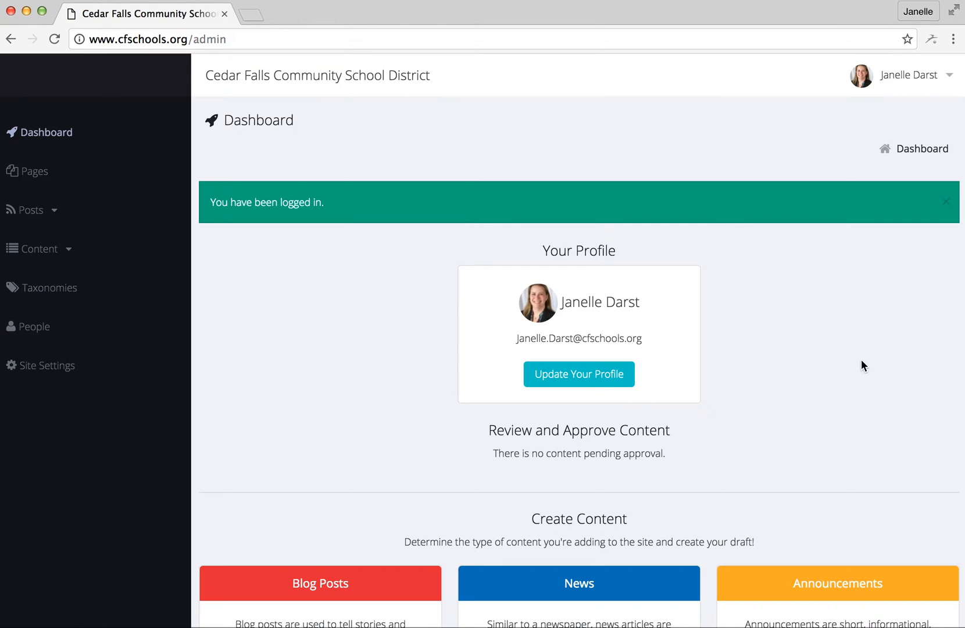
mouse_move(893, 368)
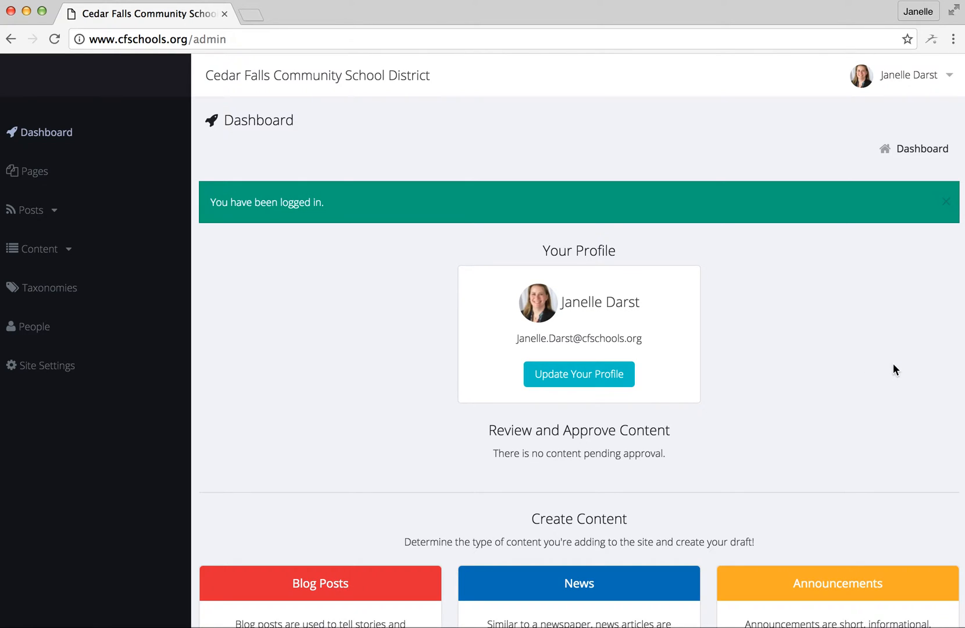
mouse_move(504, 421)
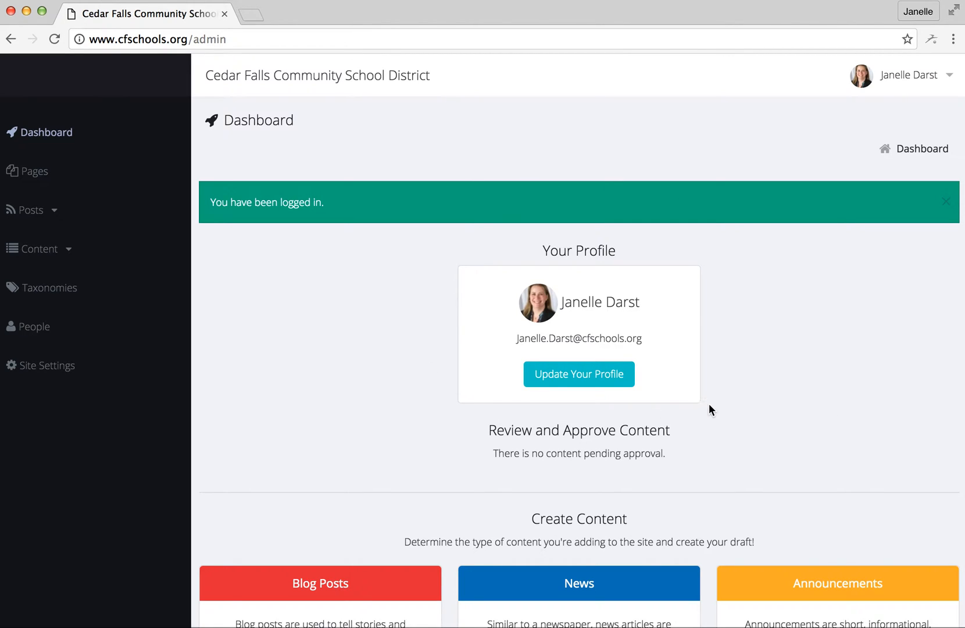
mouse_move(578, 374)
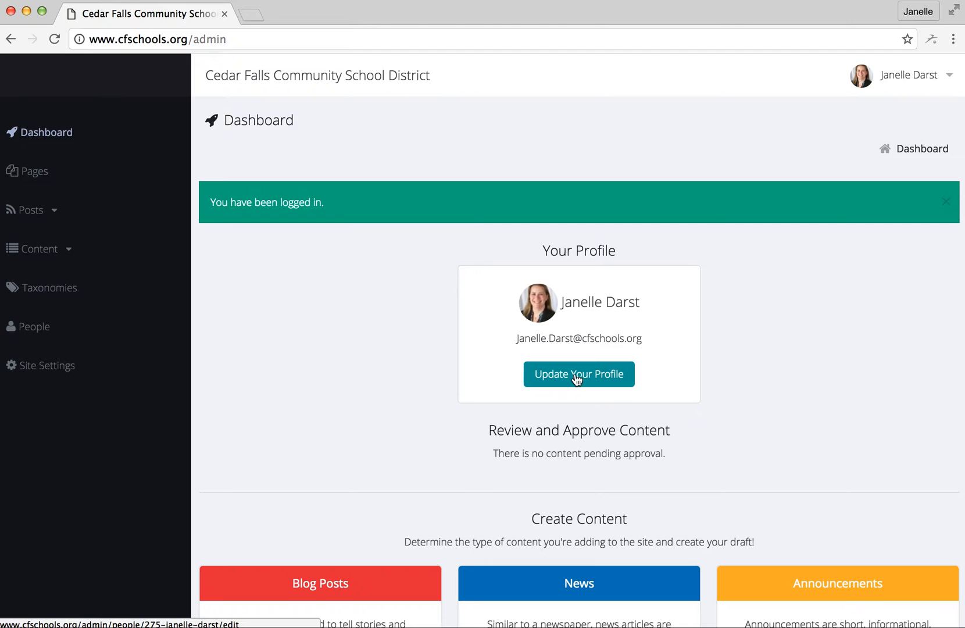
click(578, 374)
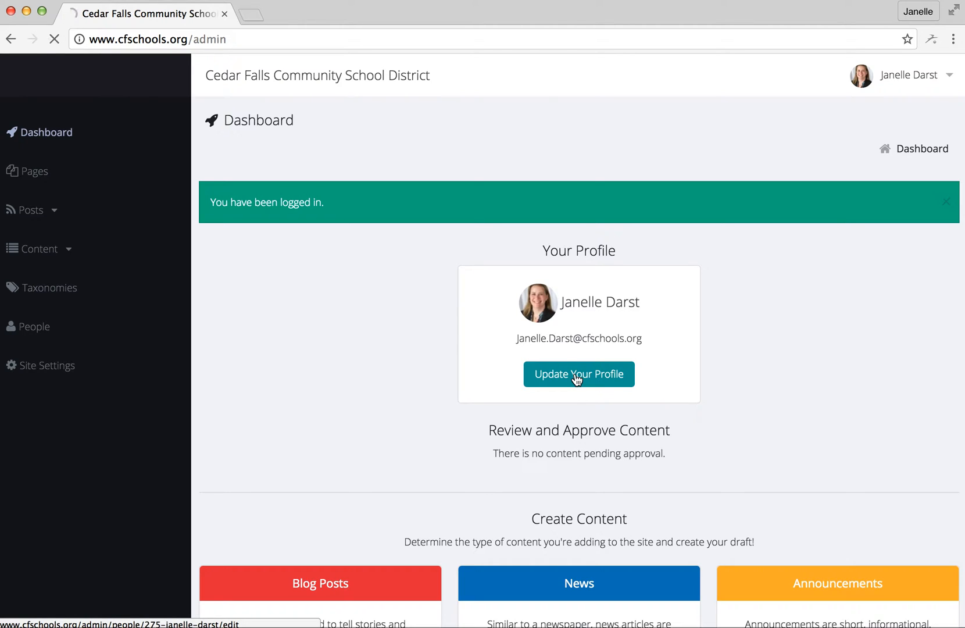
Review the First Name, Last Name, Email and Photo fields on the Info tab
click(577, 374)
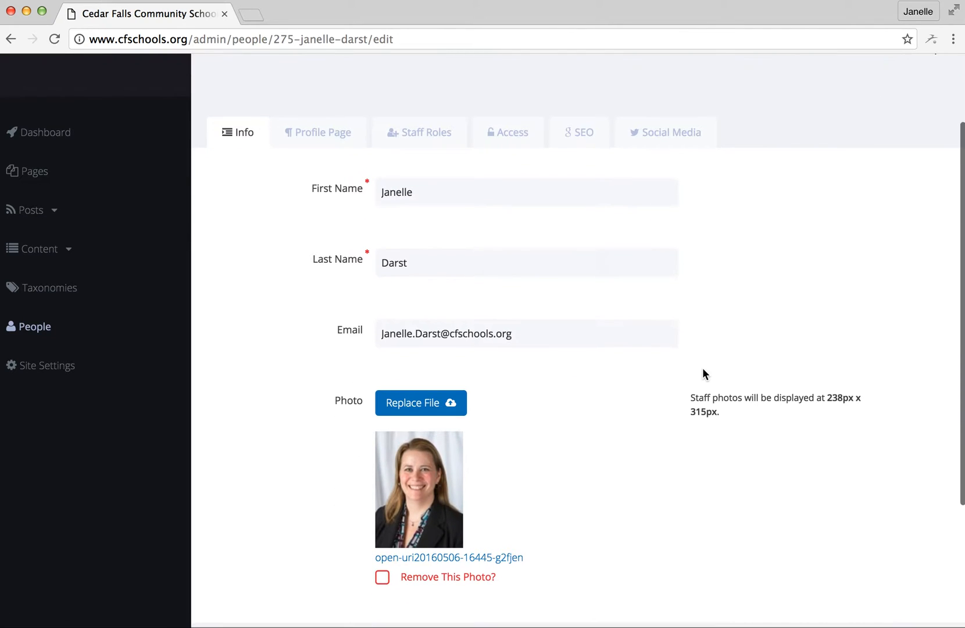
mouse_move(691, 390)
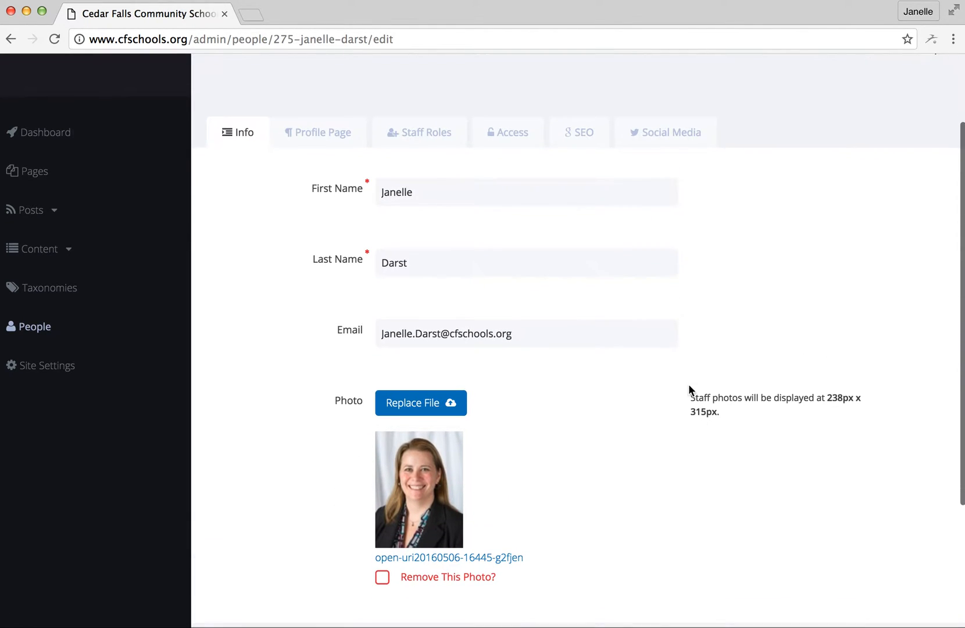
mouse_move(532, 468)
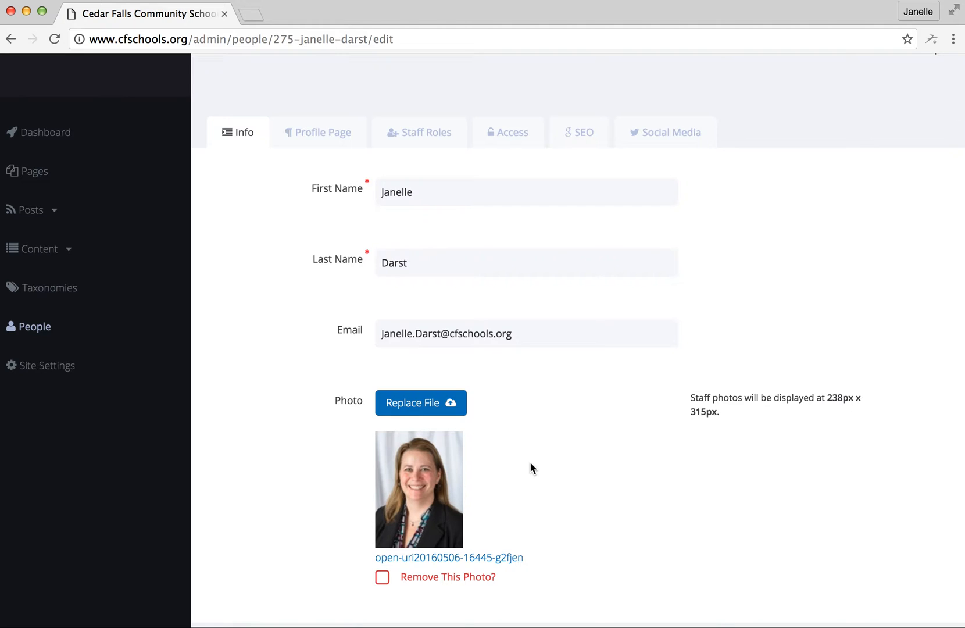
mouse_move(640, 412)
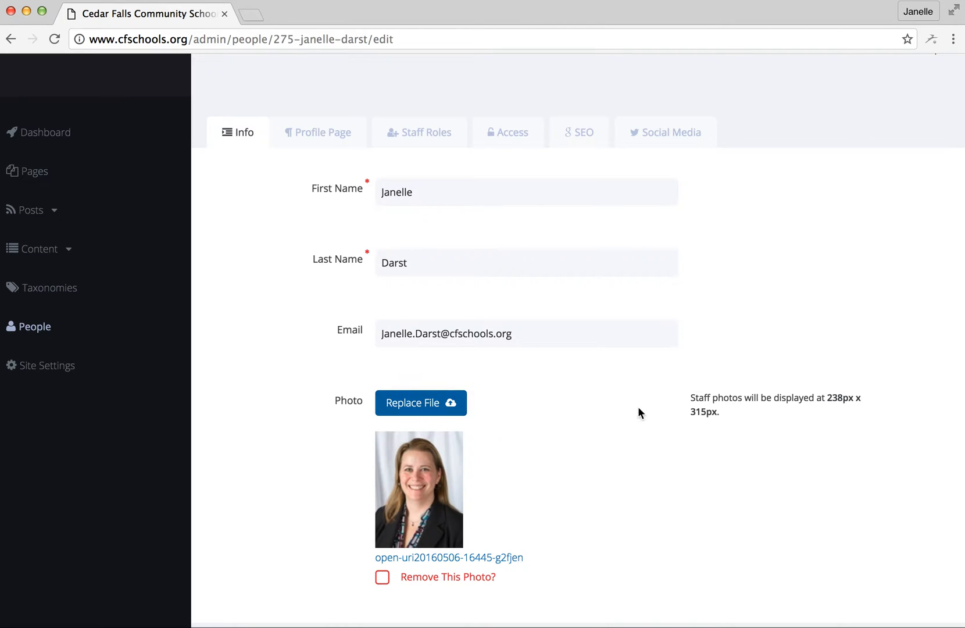
mouse_move(457, 478)
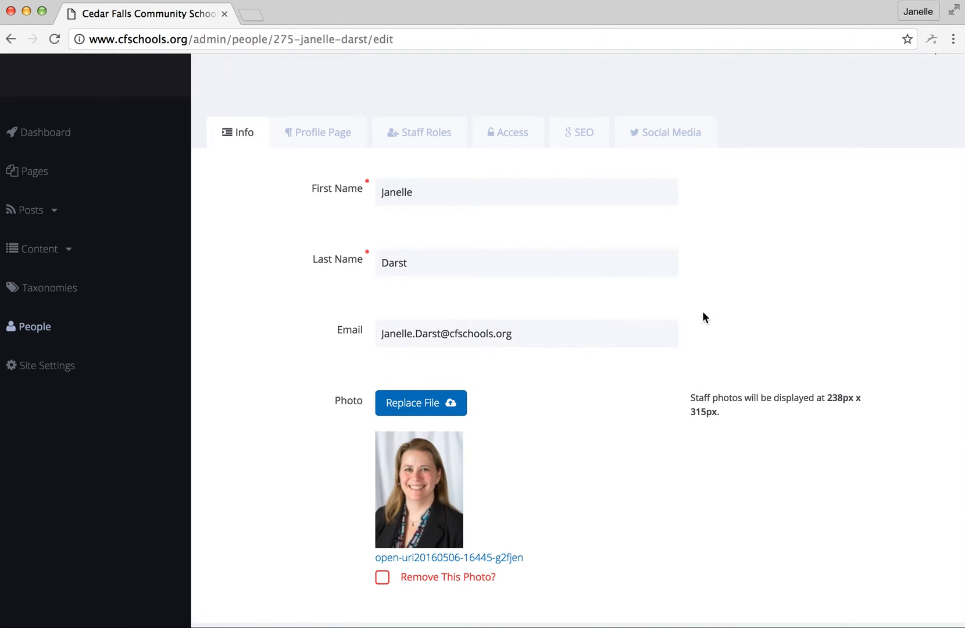
mouse_move(671, 132)
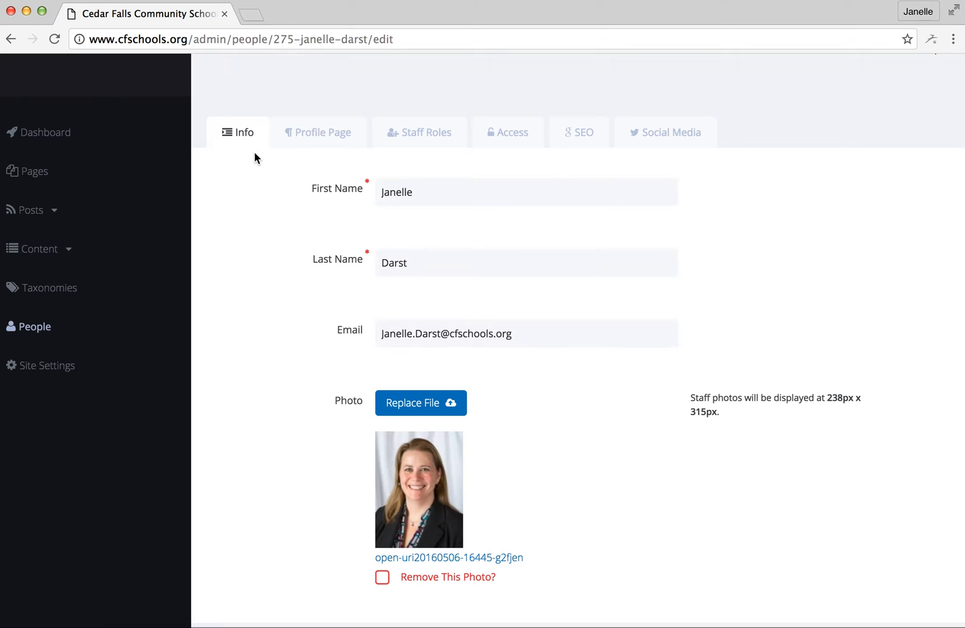
Show the Profile Page tab with the empty bio snippet and body editor
click(317, 132)
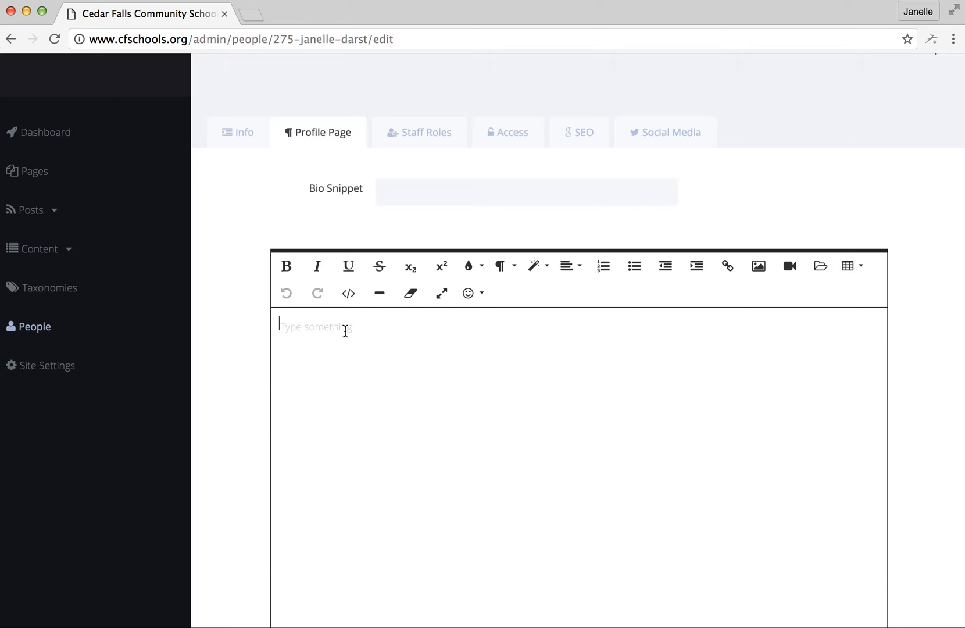
mouse_move(361, 331)
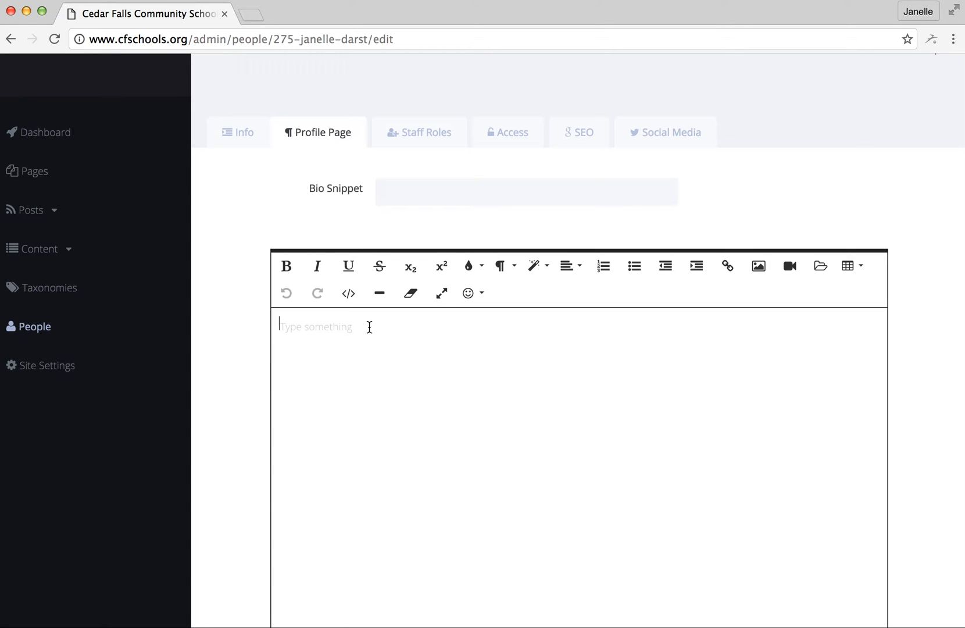
mouse_move(578, 132)
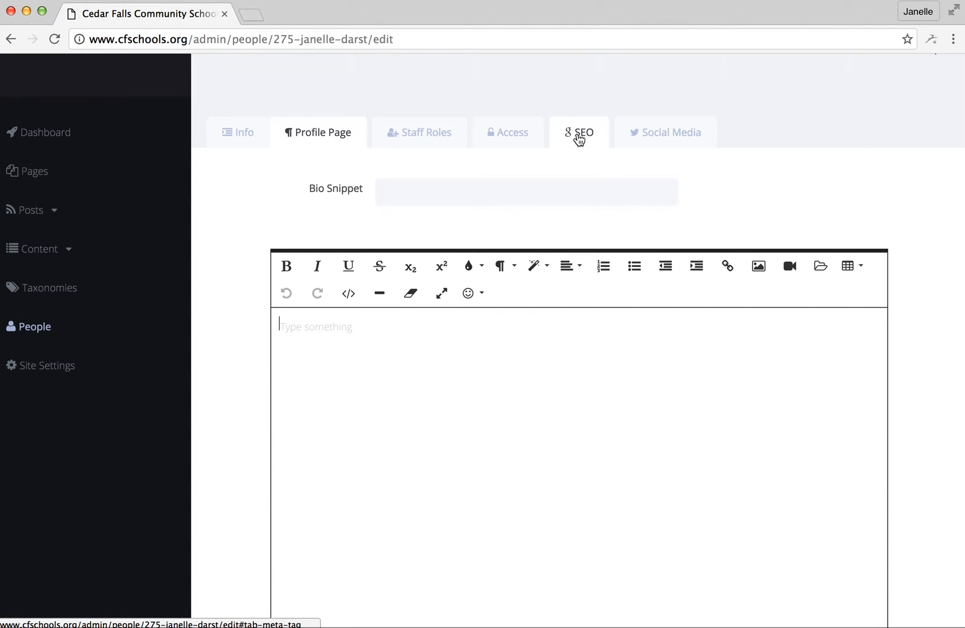
View the Staff Roles tab listing the Communication Coordinator role
click(420, 132)
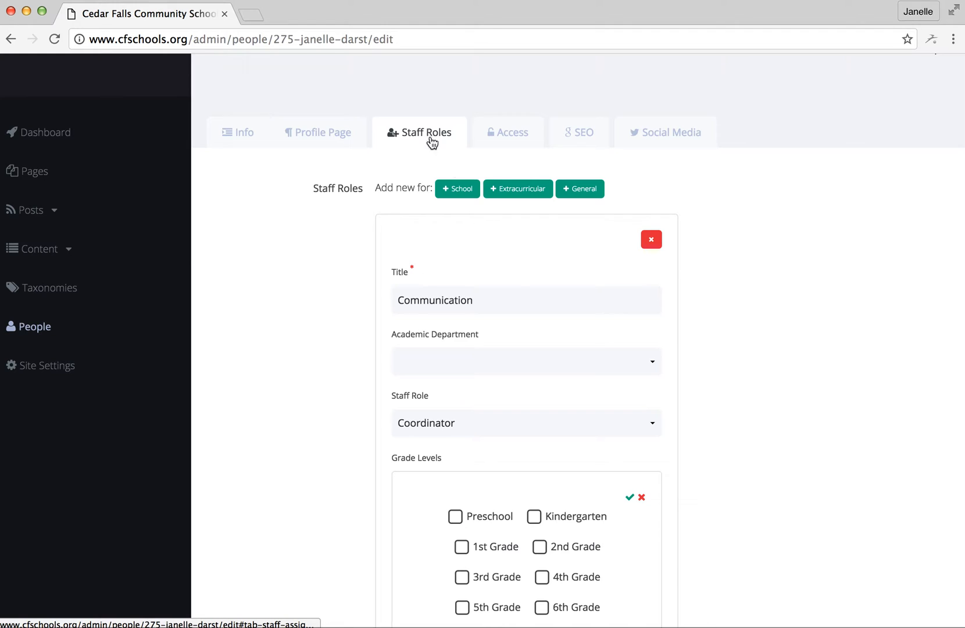
scroll(down, 3)
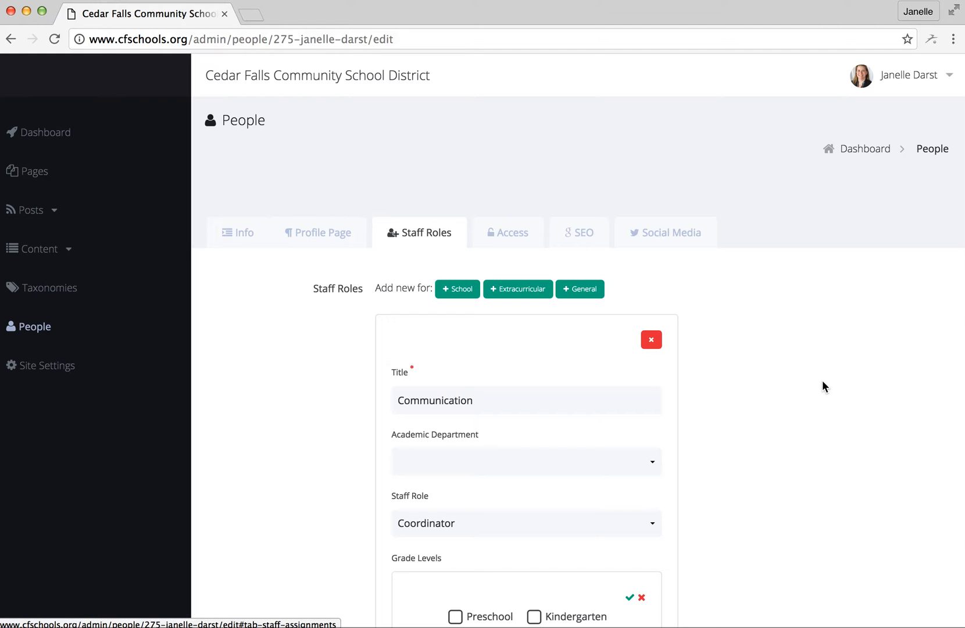
mouse_move(830, 400)
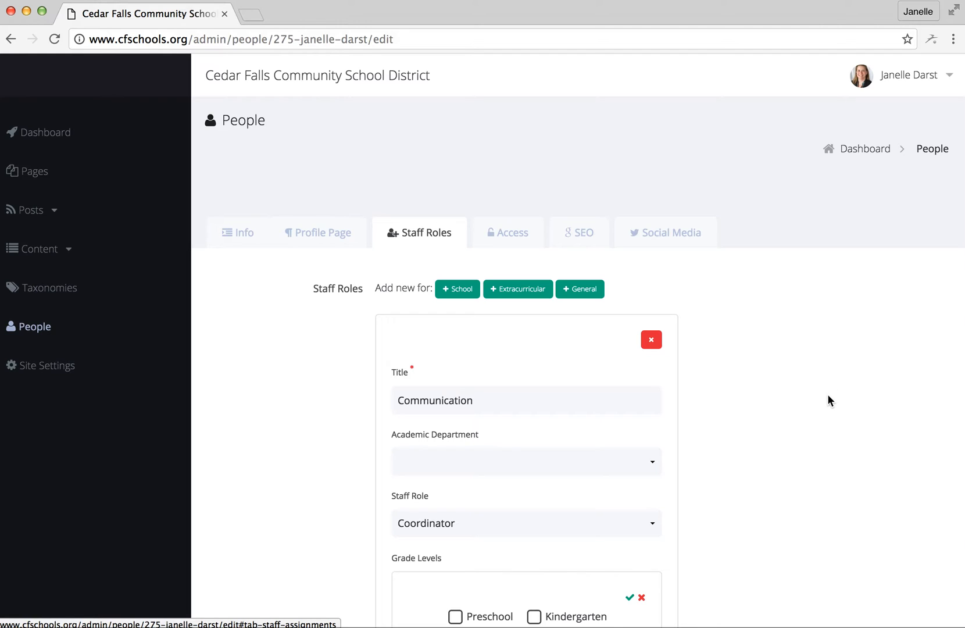
mouse_move(821, 405)
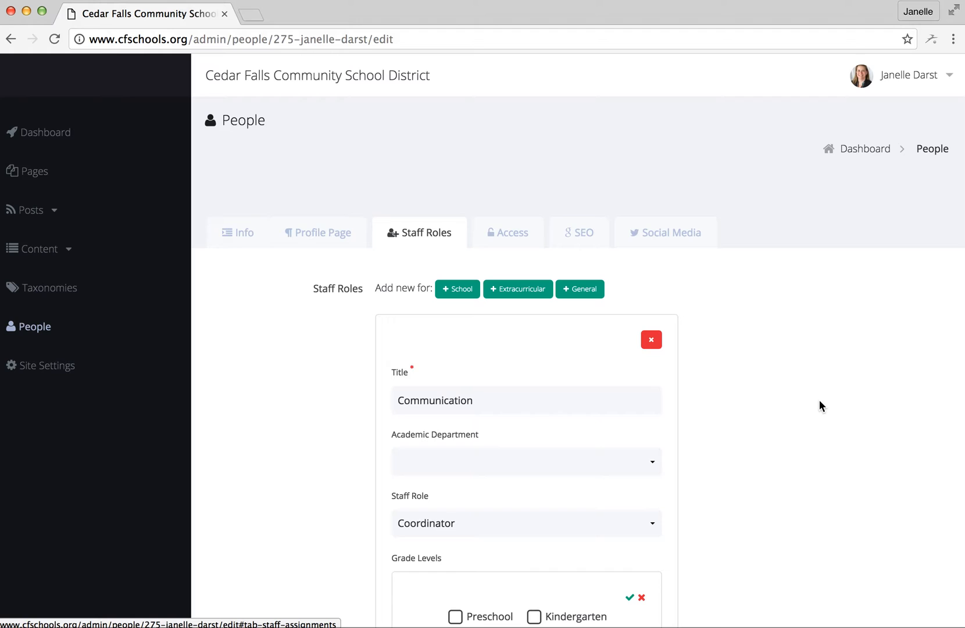
mouse_move(858, 408)
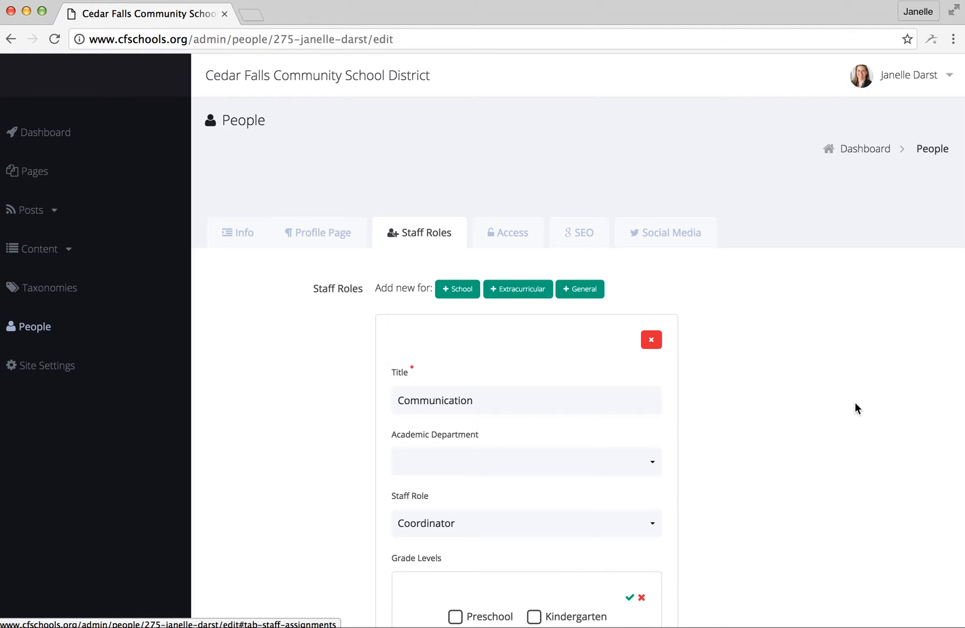
mouse_move(802, 417)
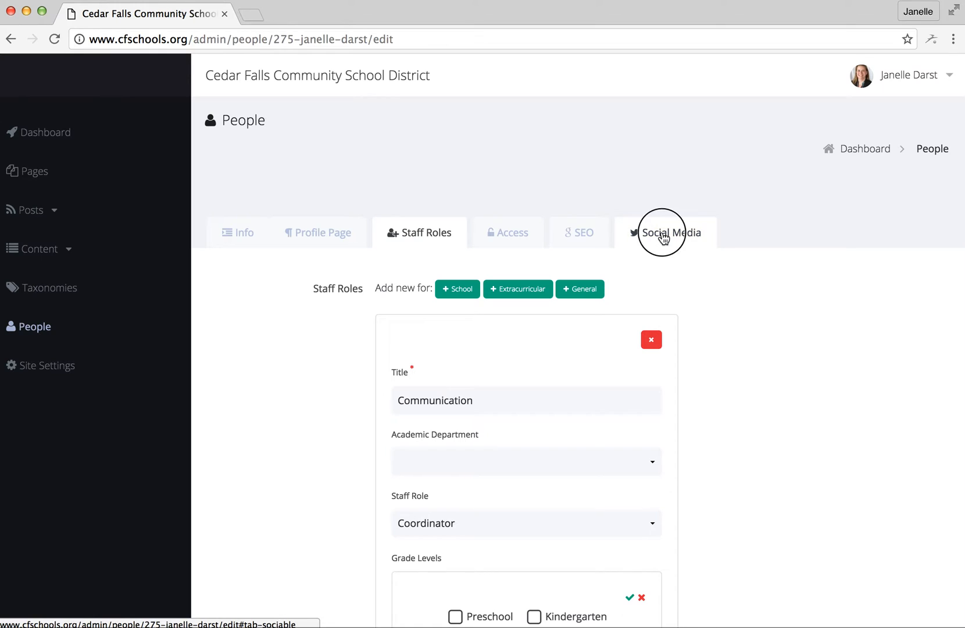
Add a Twitter social media link with empty URL, then return to Info
click(665, 232)
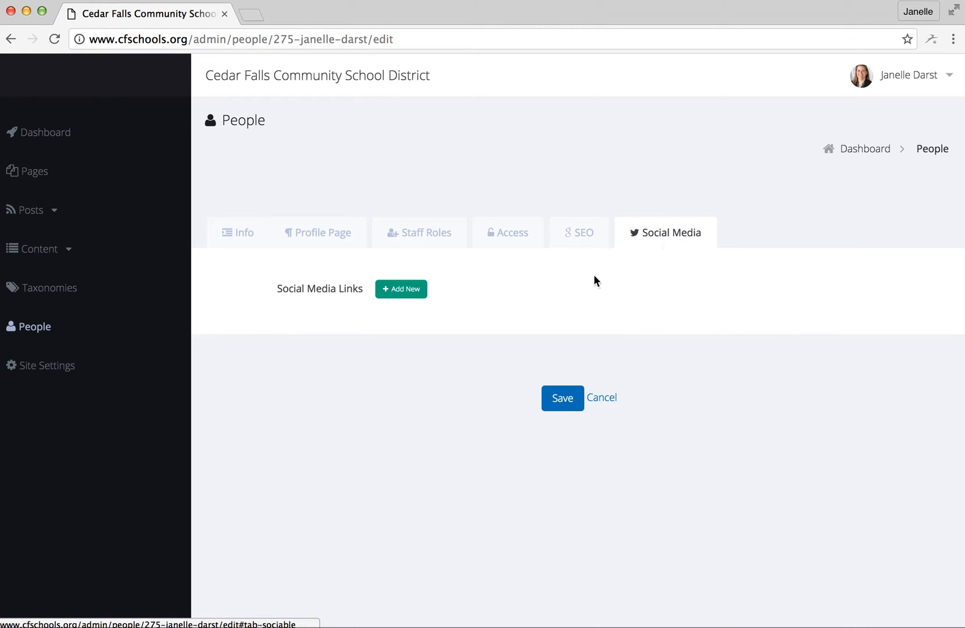
mouse_move(527, 300)
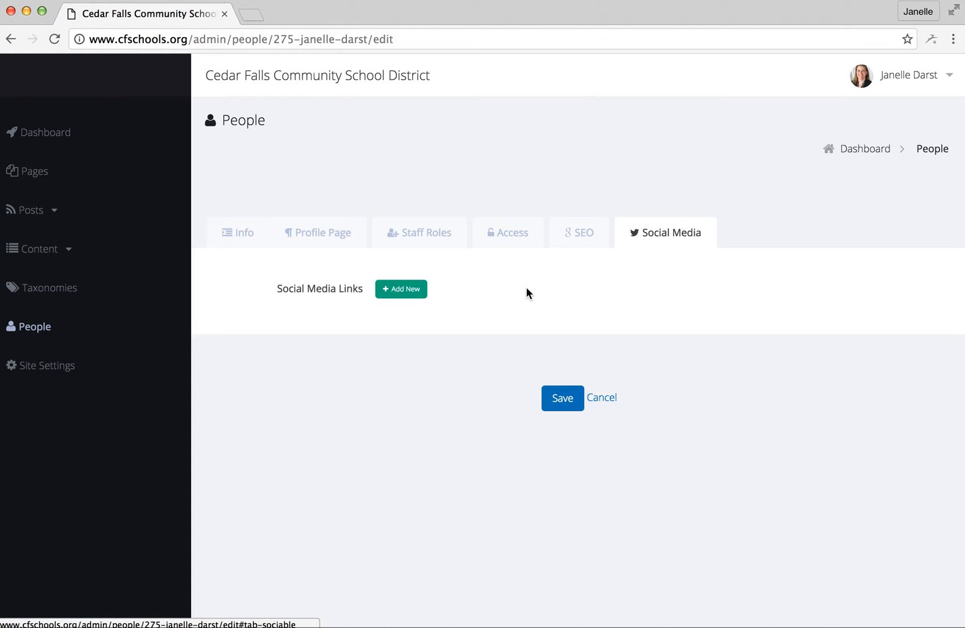
mouse_move(531, 297)
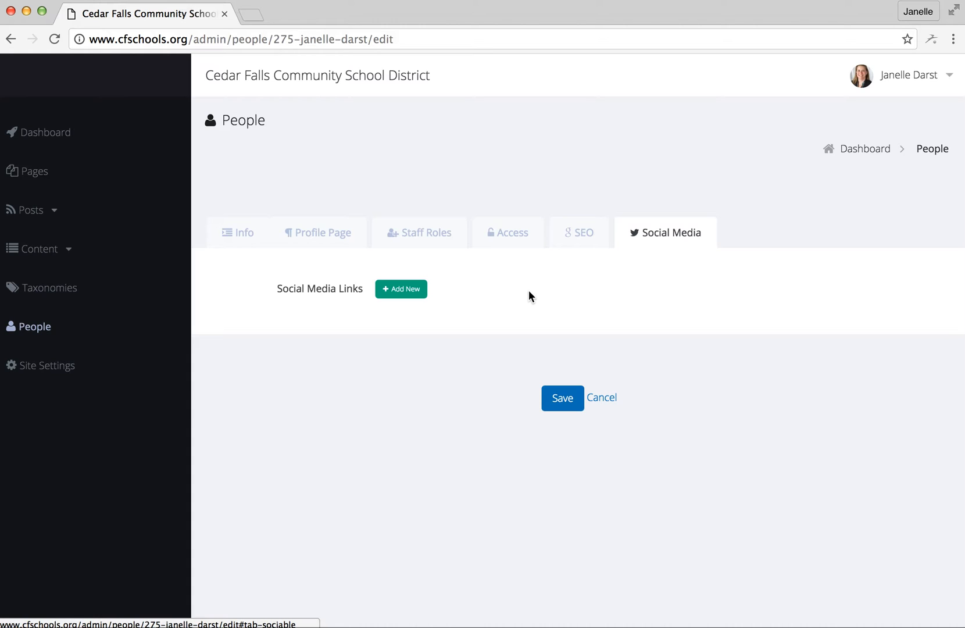
mouse_move(406, 305)
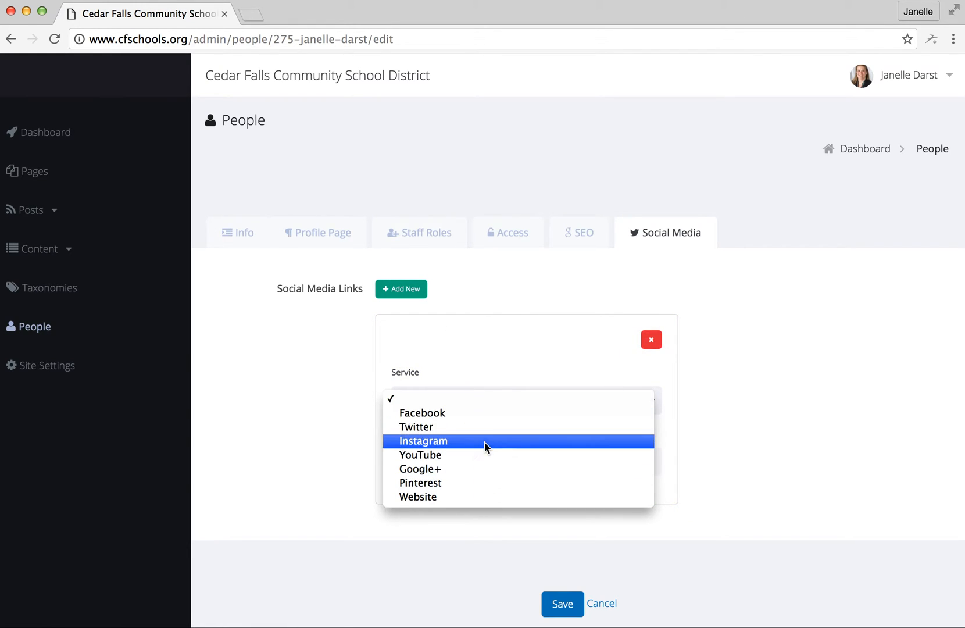
click(416, 427)
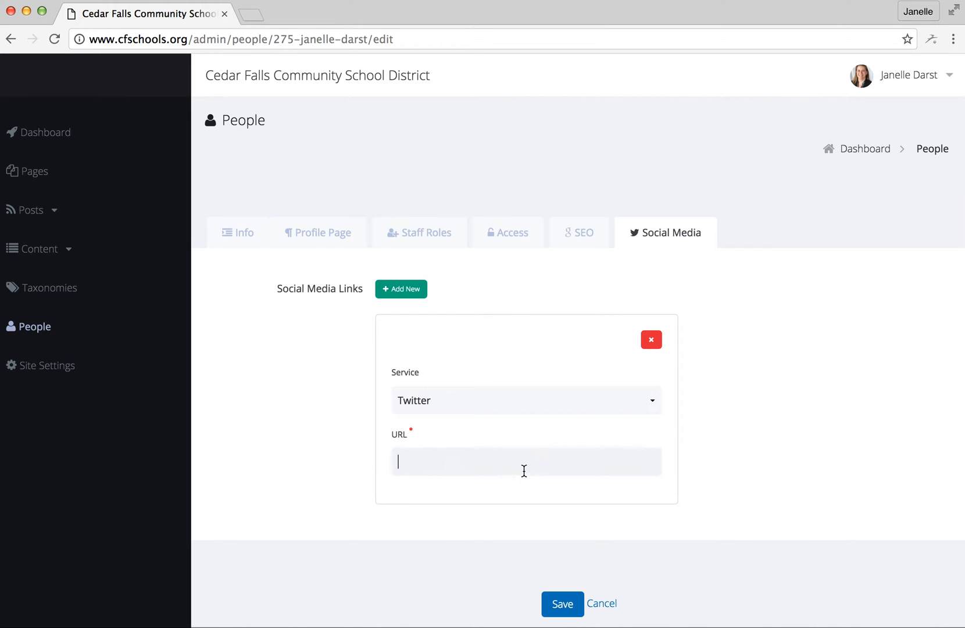
scroll(down, 3)
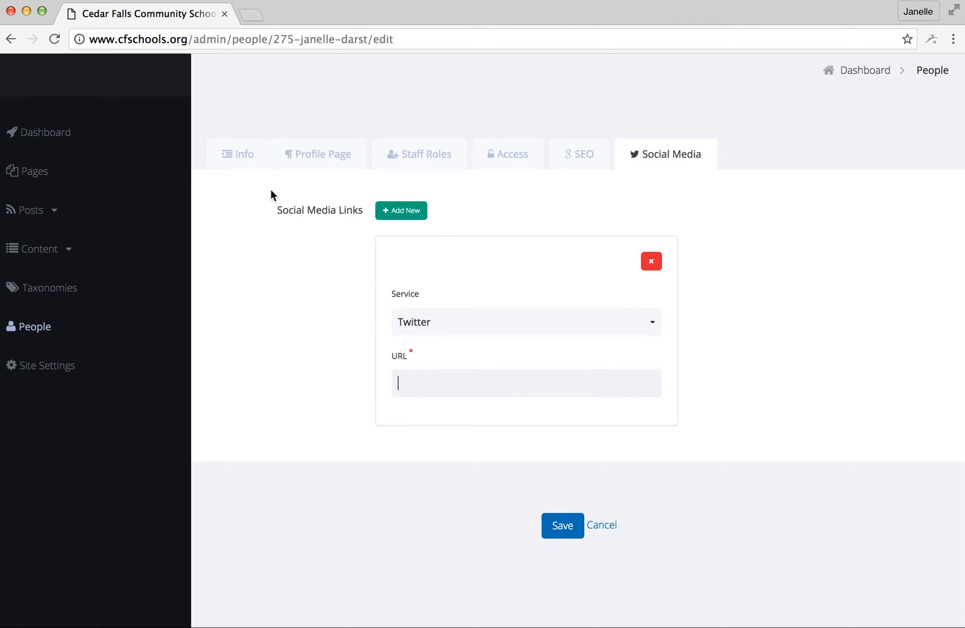
click(237, 154)
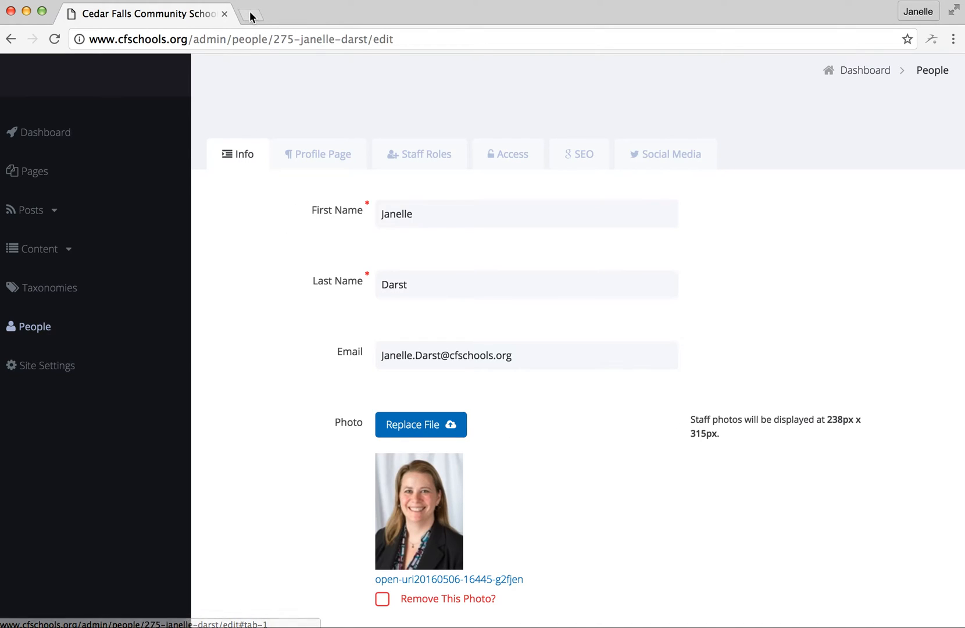
Open cfschools.org in a new tab and expand its full site menu
click(249, 17)
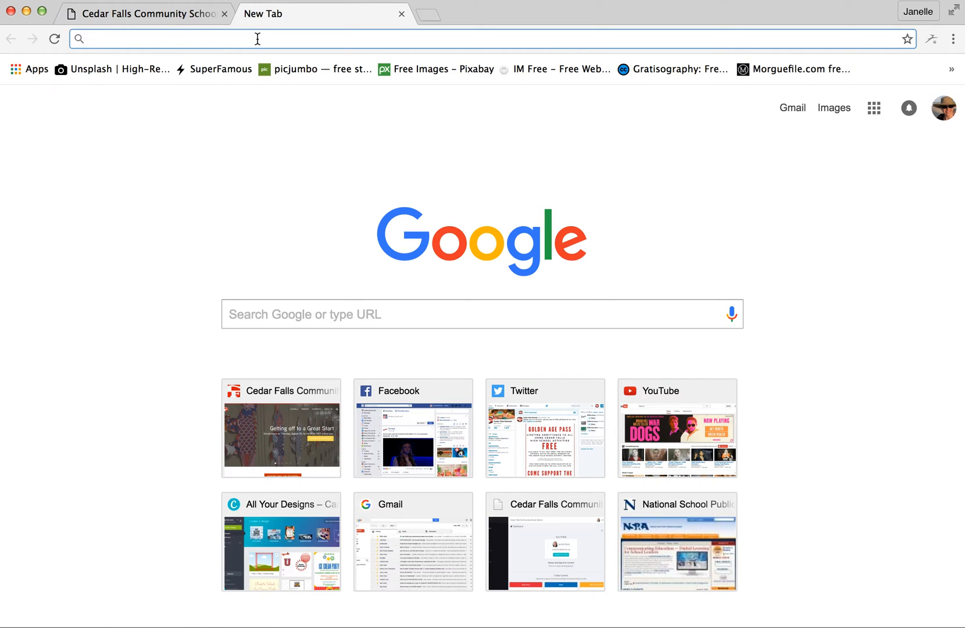
text(www)
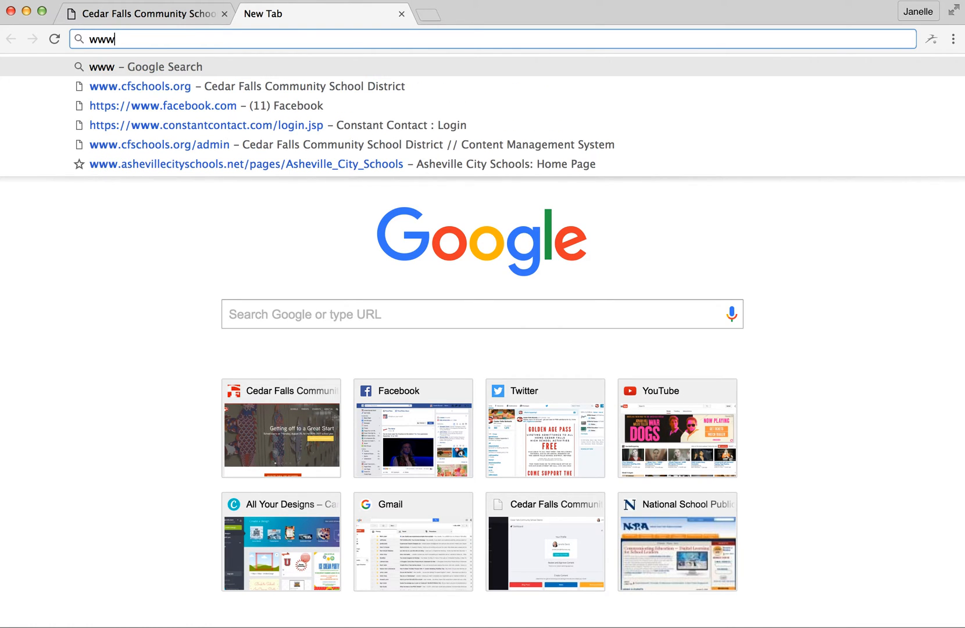
click(139, 85)
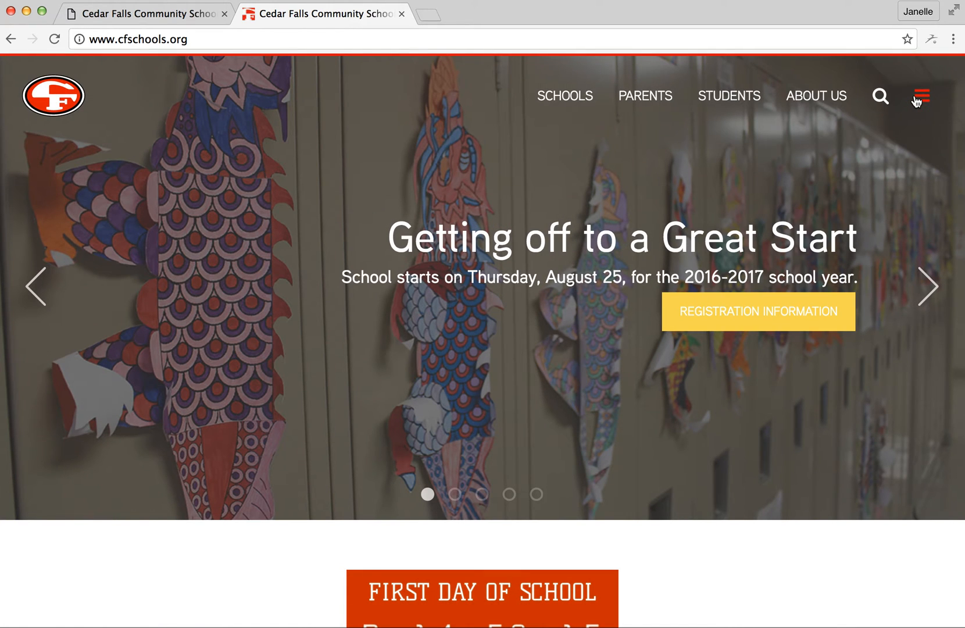
click(921, 96)
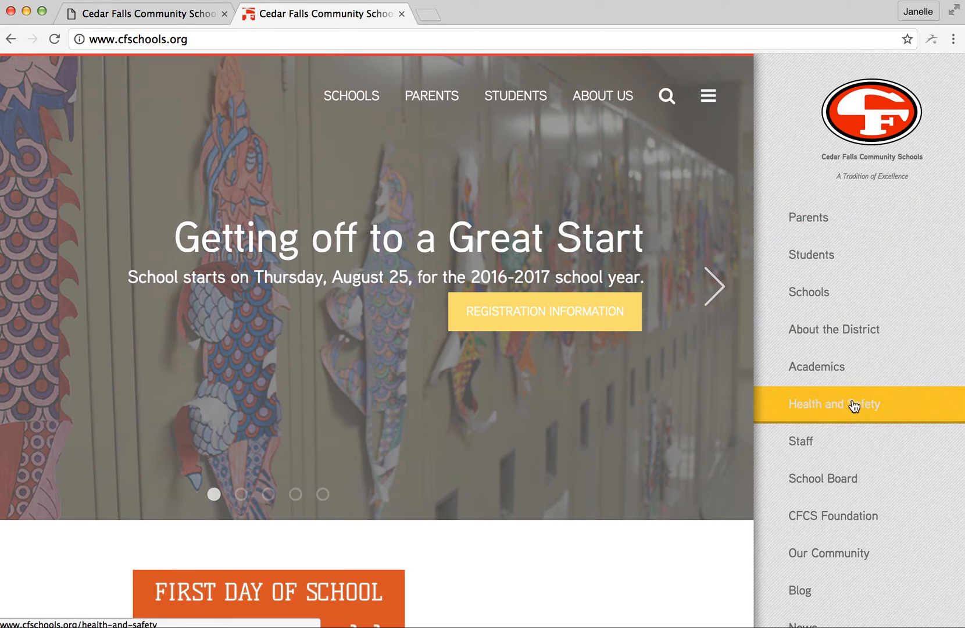
Search the staff directory for 'darst' and open the matching public profile
click(800, 441)
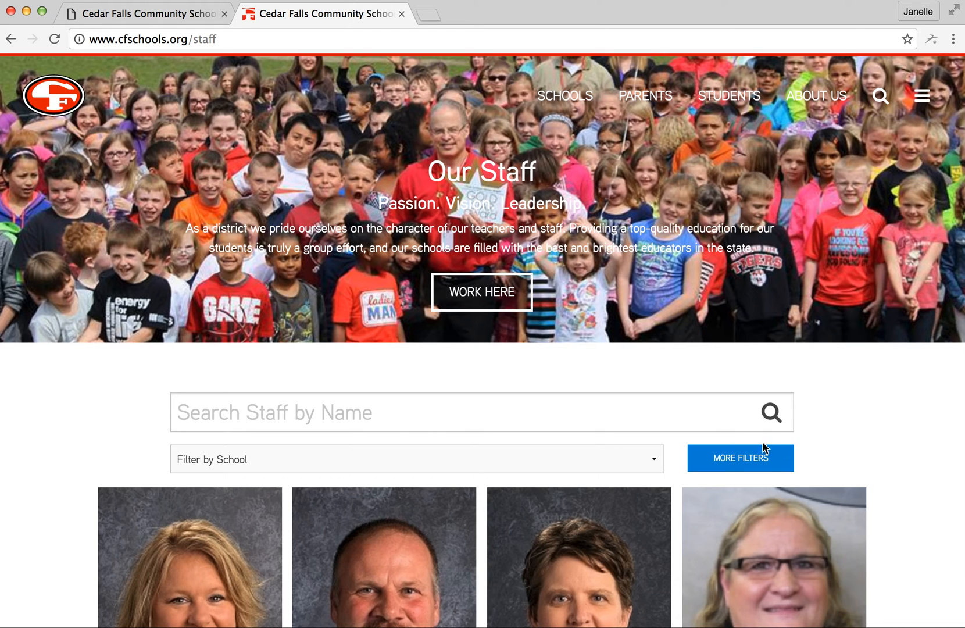
text(darst)
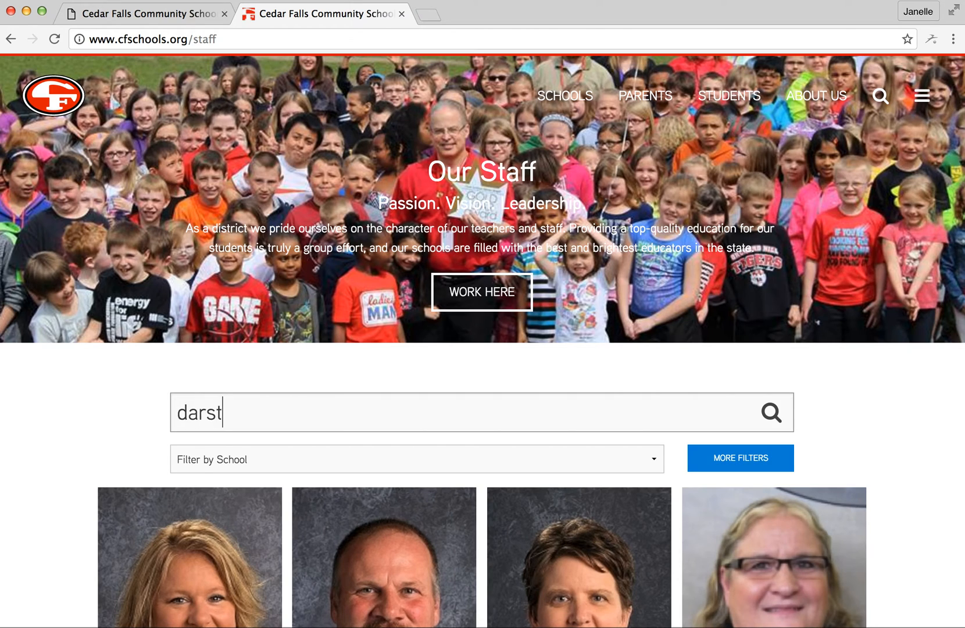
key(Enter)
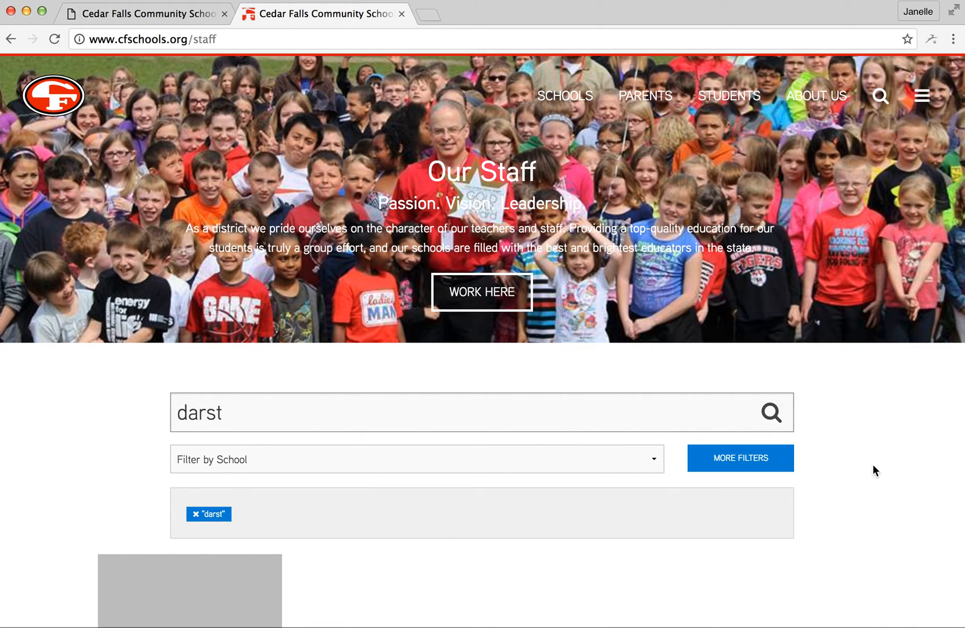
scroll(down, 3)
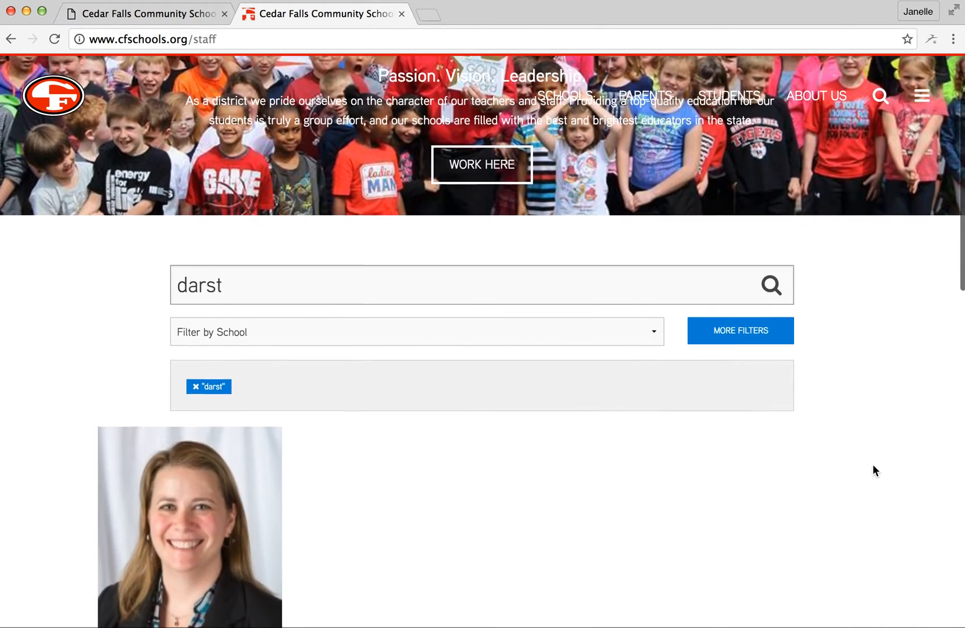
click(189, 520)
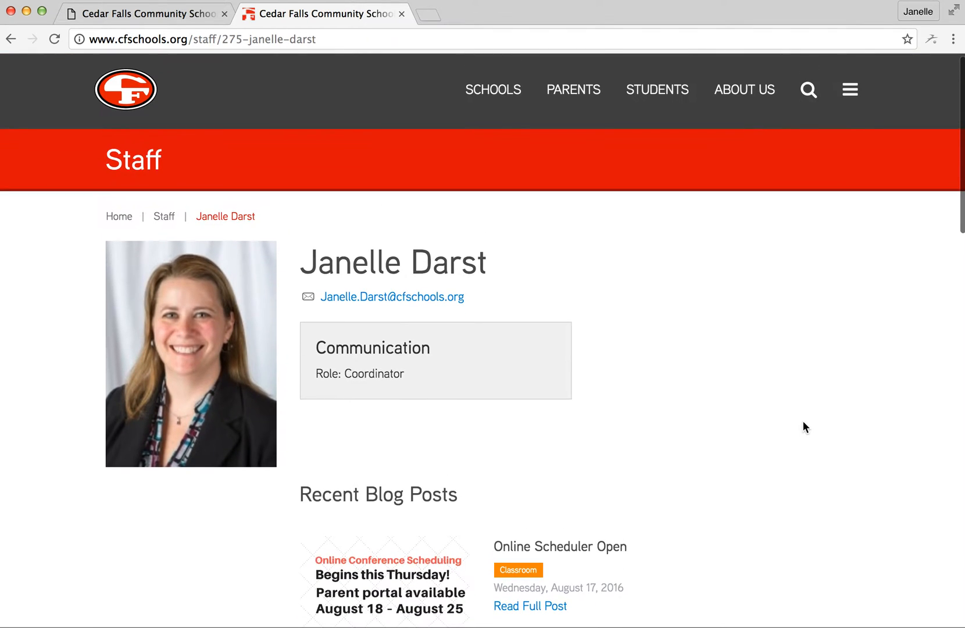
mouse_move(722, 405)
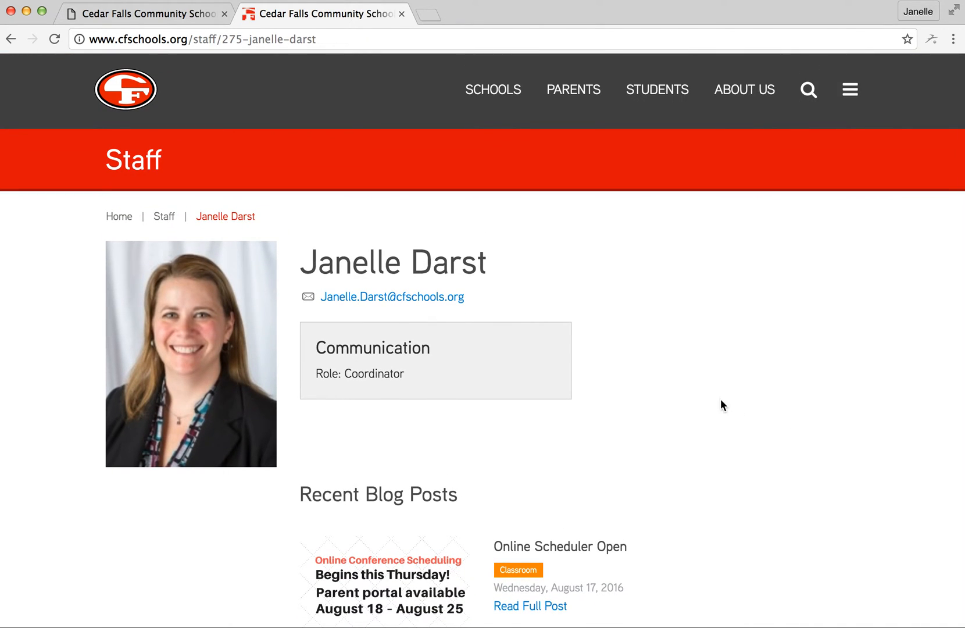
mouse_move(726, 399)
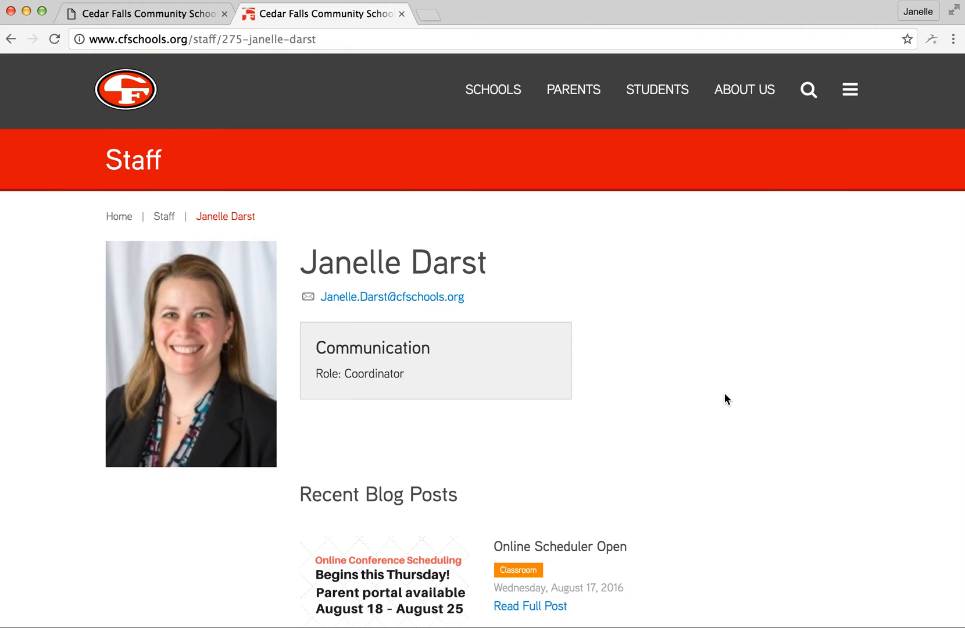
mouse_move(734, 404)
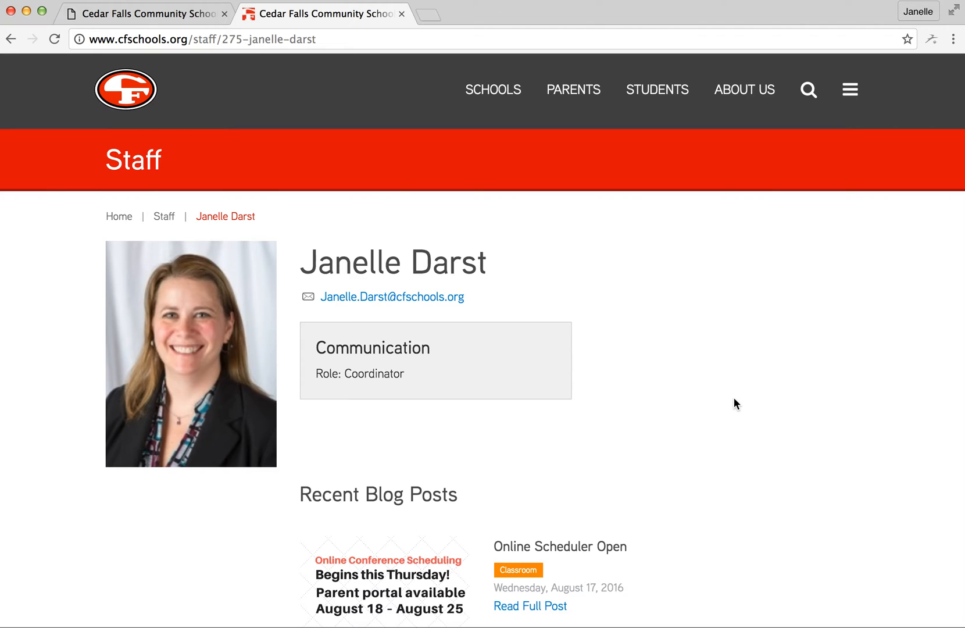
mouse_move(750, 402)
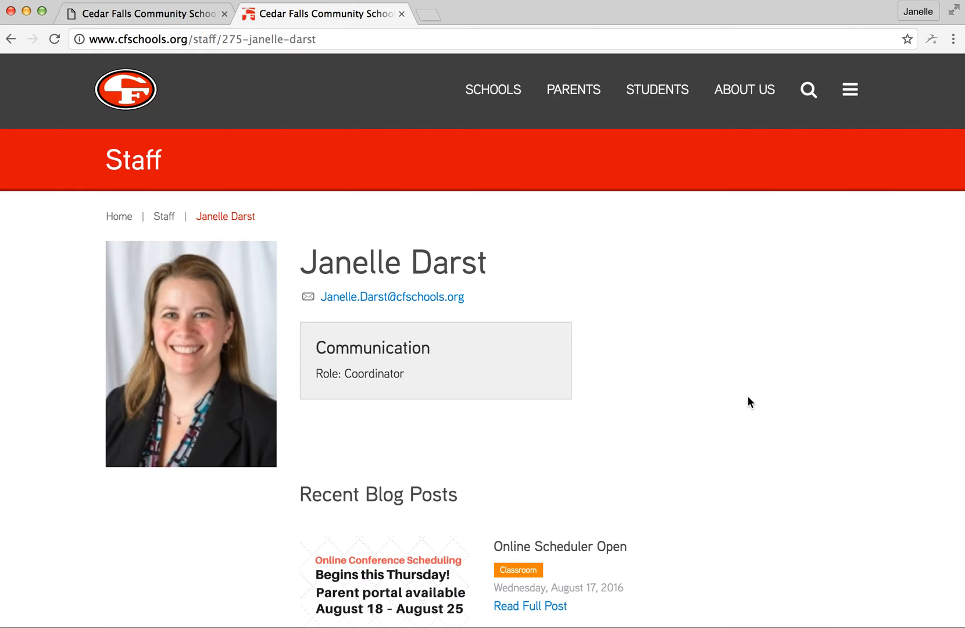
scroll(down, 3)
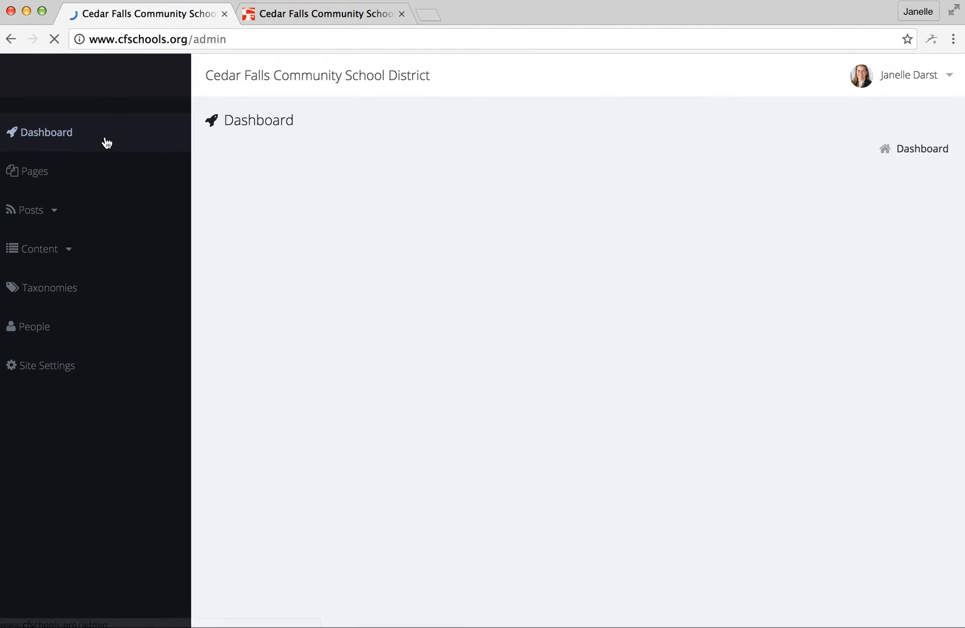
Return to the CMS Dashboard and scroll down to Create Content
click(40, 132)
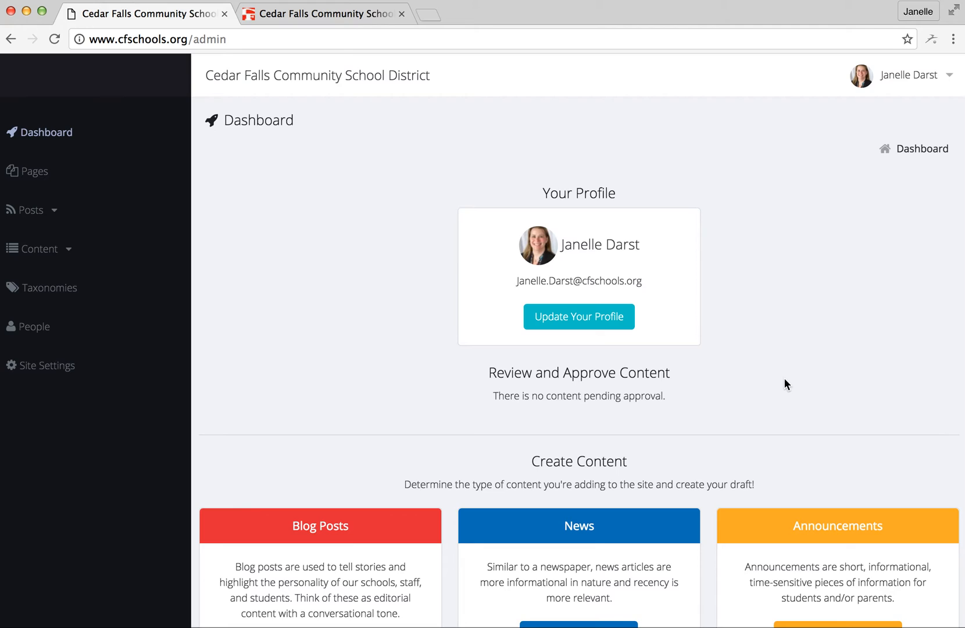
scroll(down, 3)
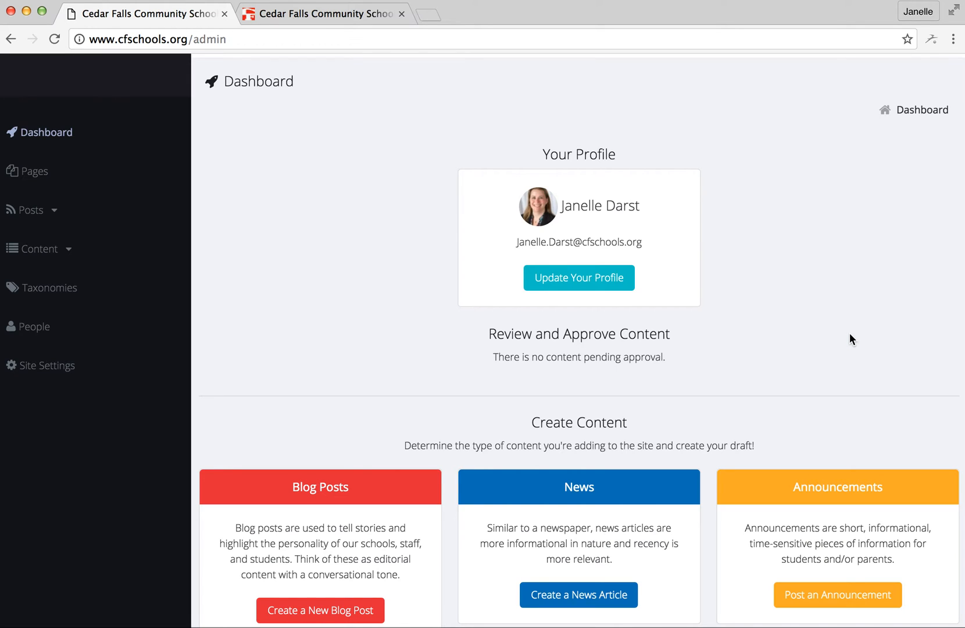
scroll(down, 3)
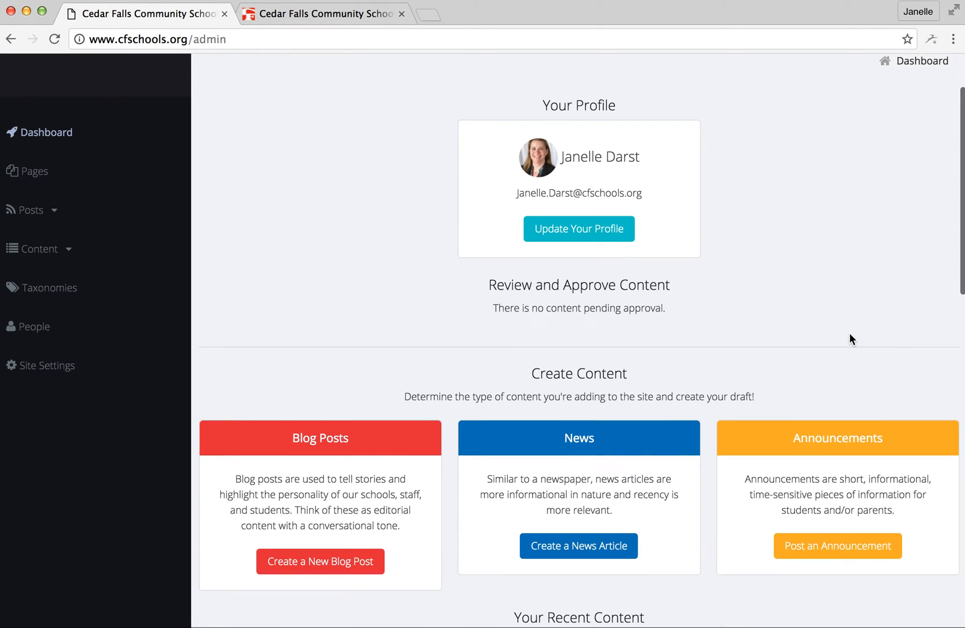
mouse_move(837, 327)
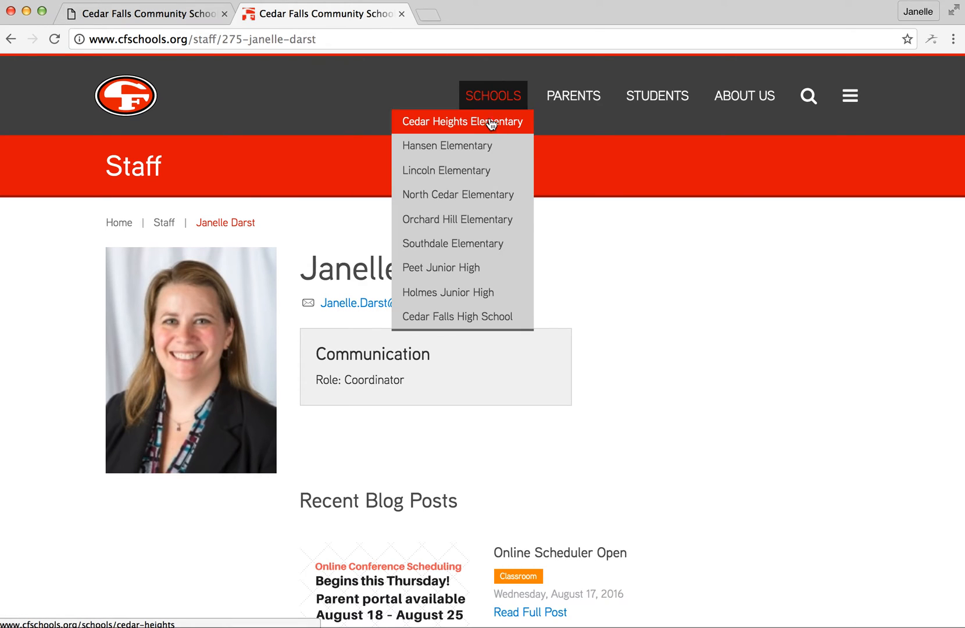
Browse Cedar Heights Elementary's About Our School page, then switch to the admin tab
click(457, 121)
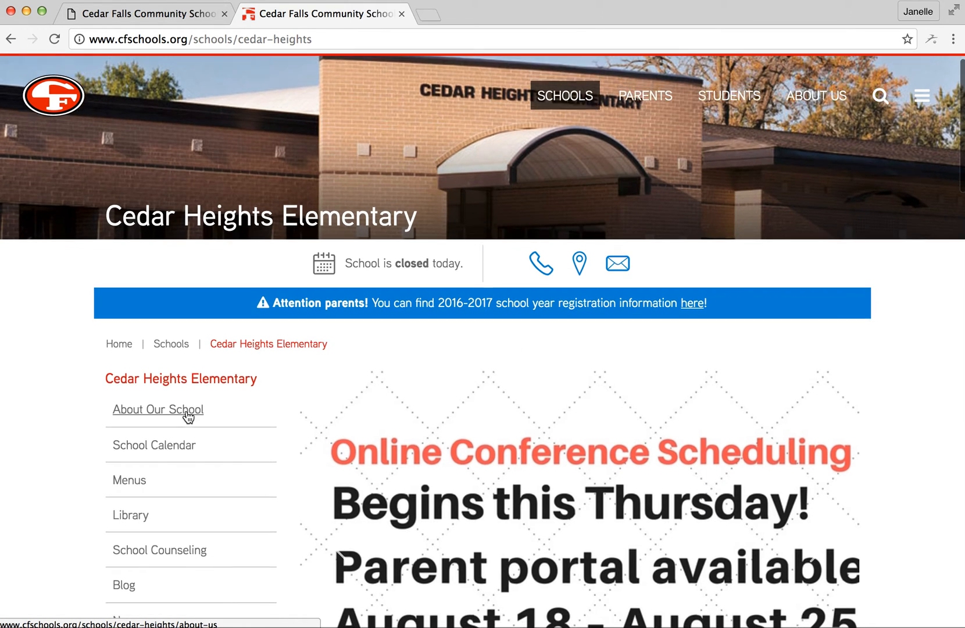
click(124, 585)
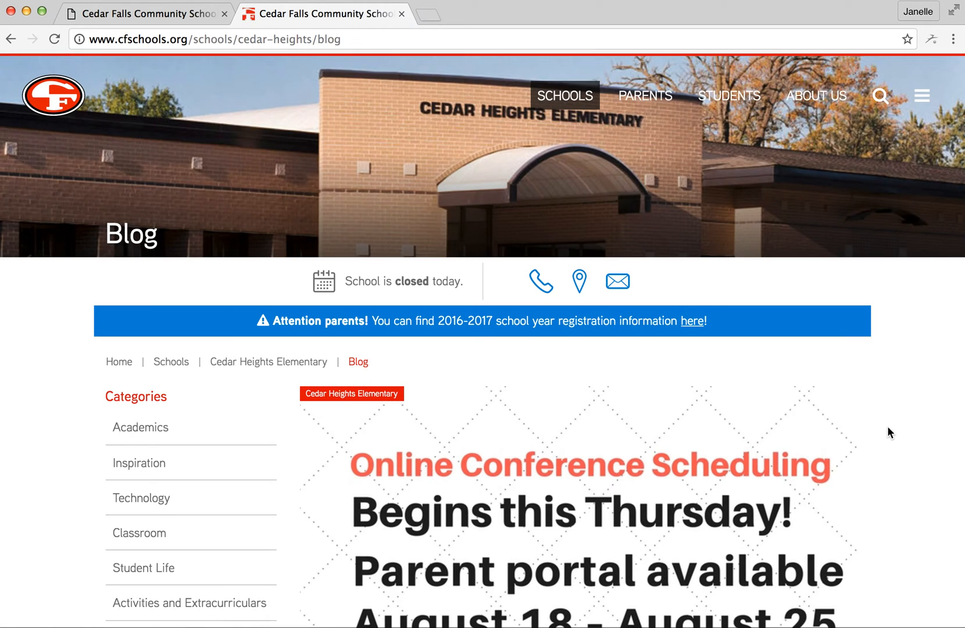
scroll(down, 3)
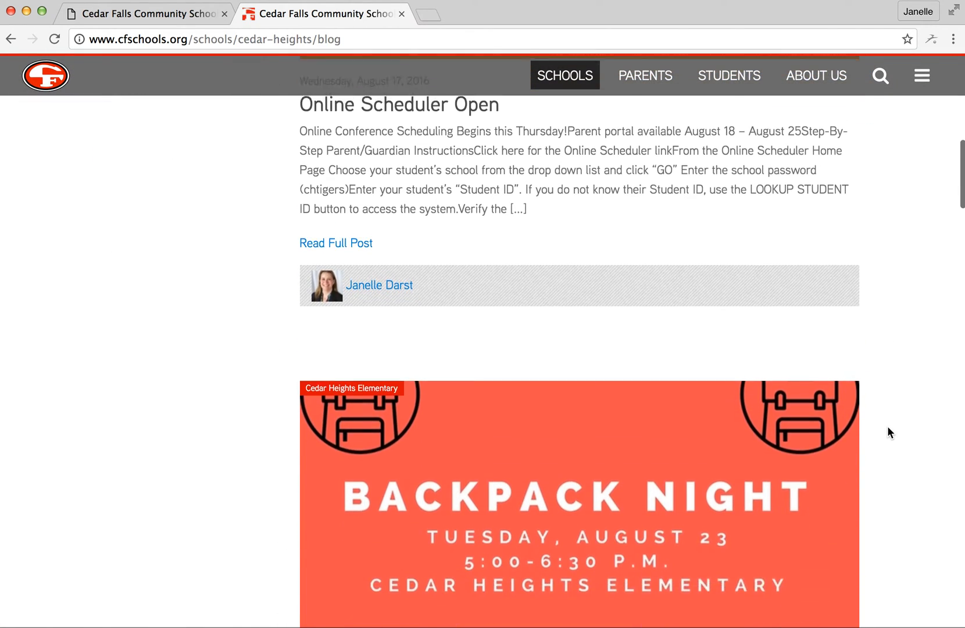
scroll(down, 3)
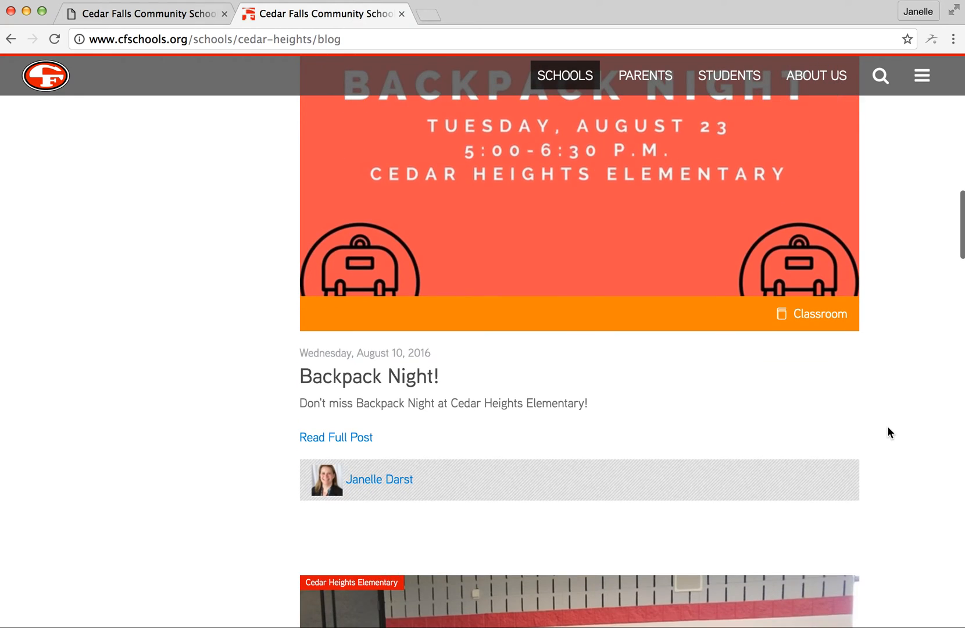
scroll(down, 3)
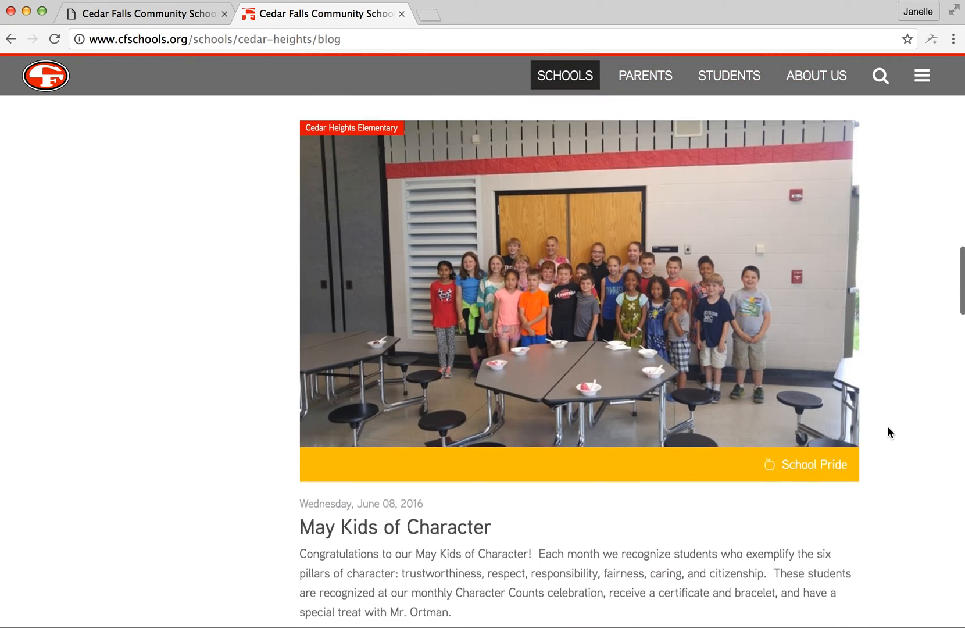
click(145, 14)
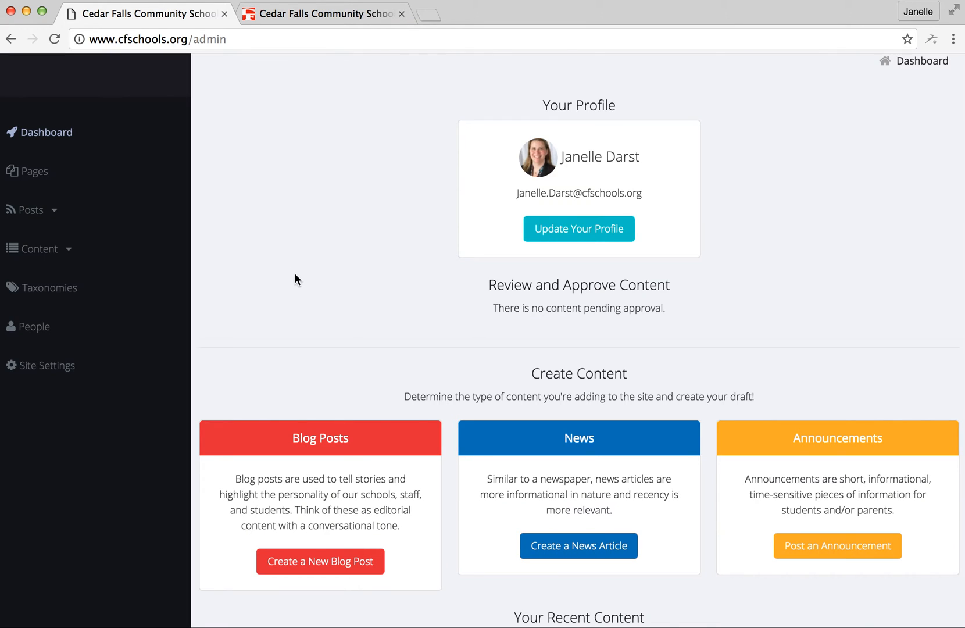
mouse_move(224, 515)
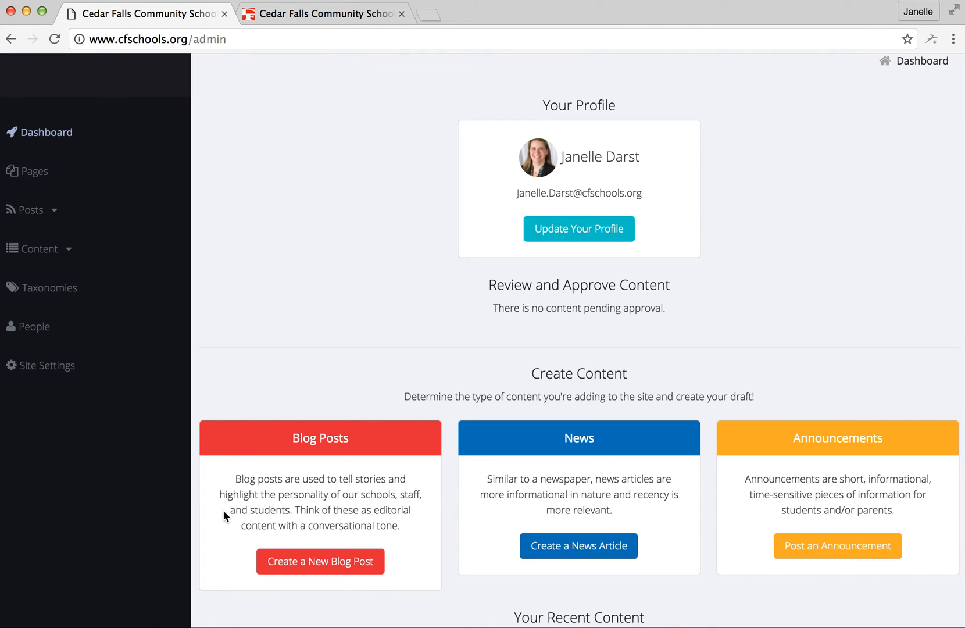
mouse_move(232, 537)
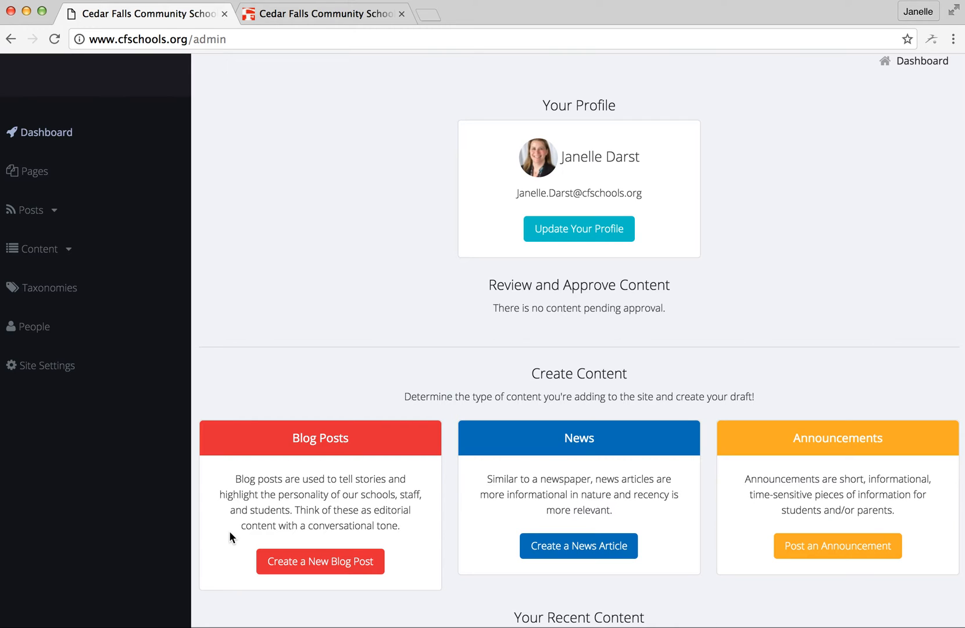
mouse_move(582, 486)
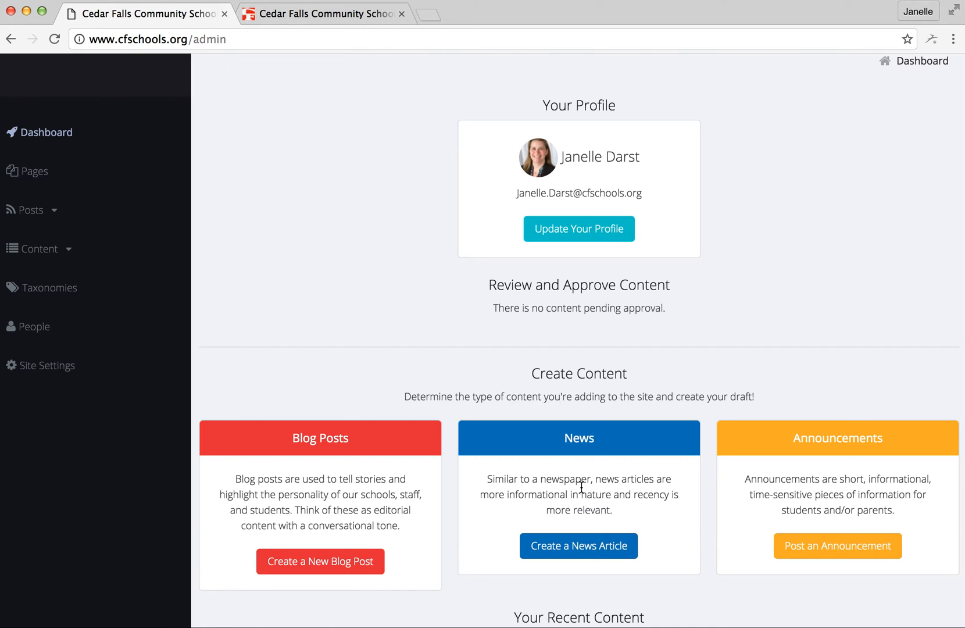
mouse_move(827, 483)
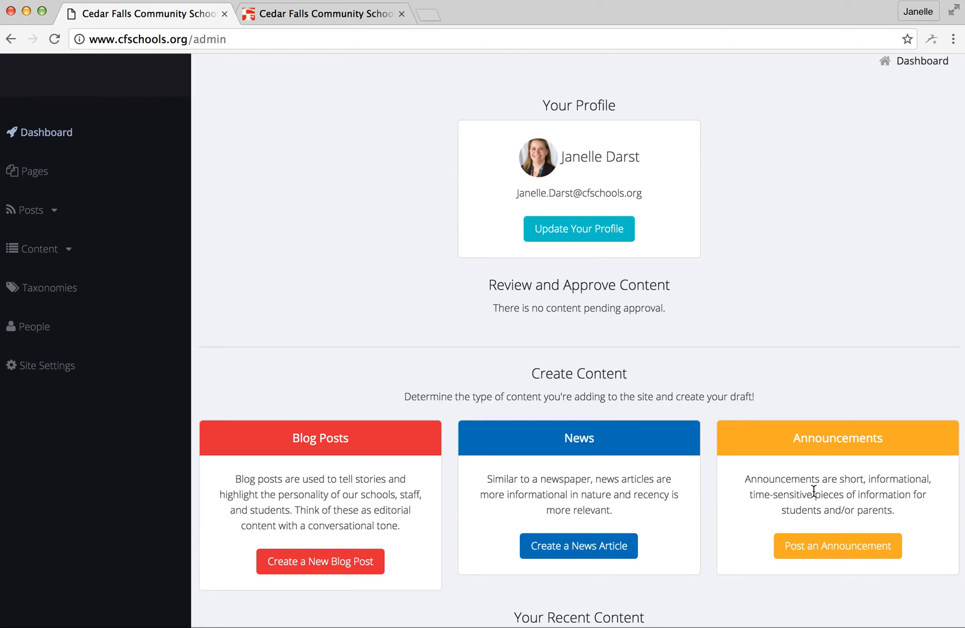
mouse_move(806, 490)
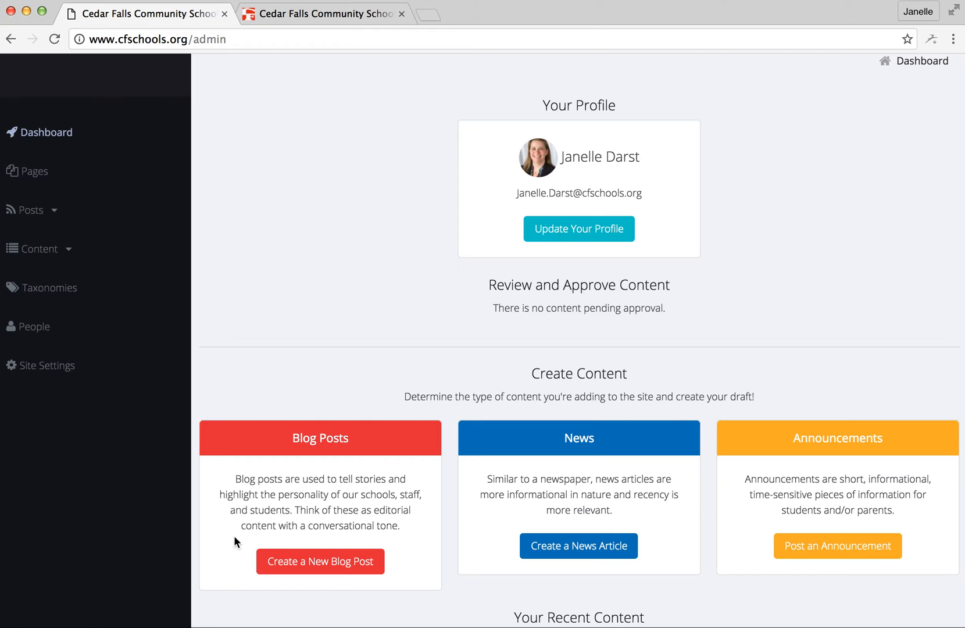
mouse_move(320, 561)
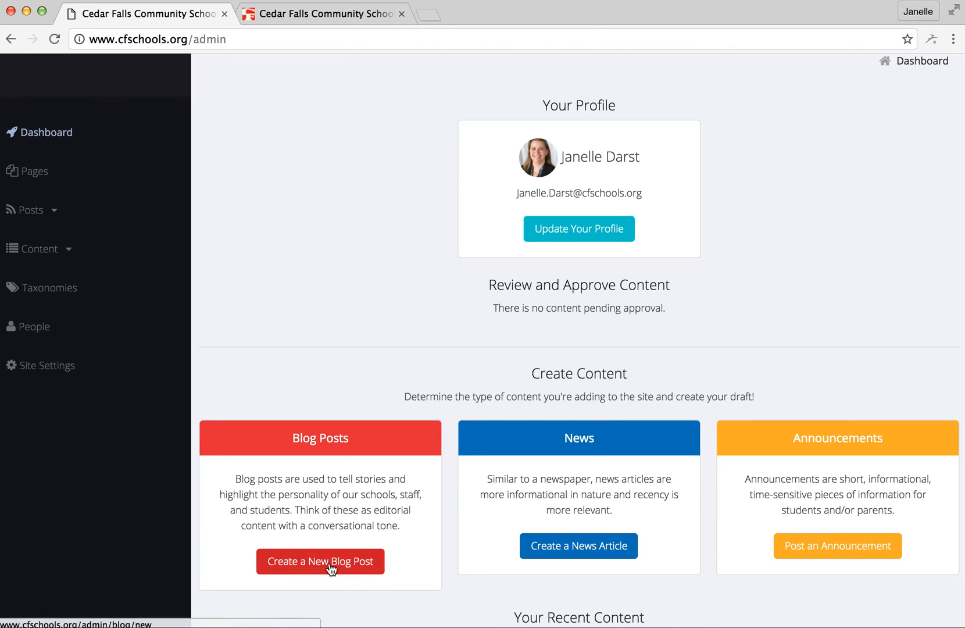
mouse_move(320, 565)
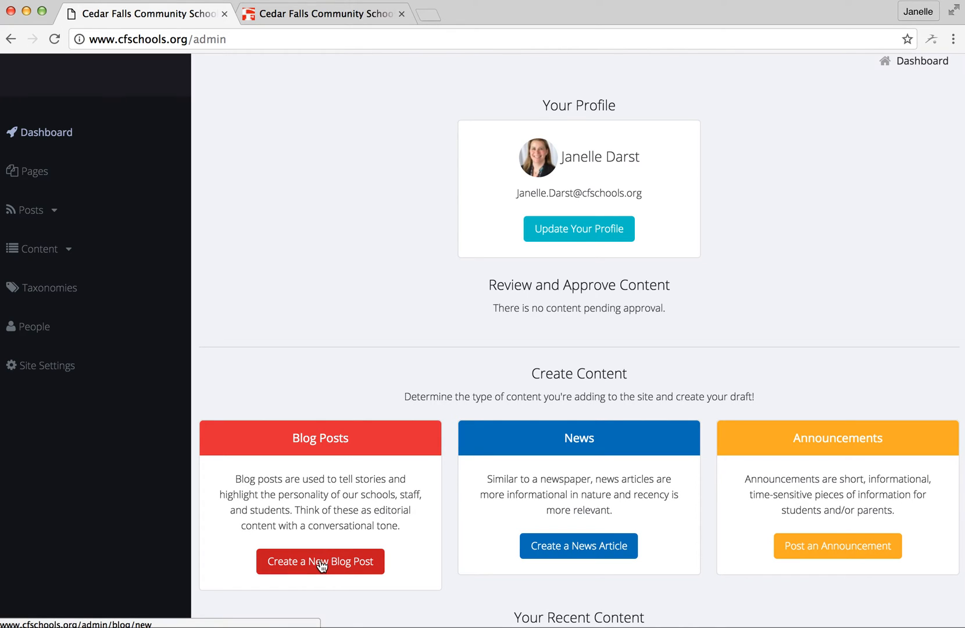
Create a new blog post, check its Title and Publish fields, then open the Content editor
click(319, 560)
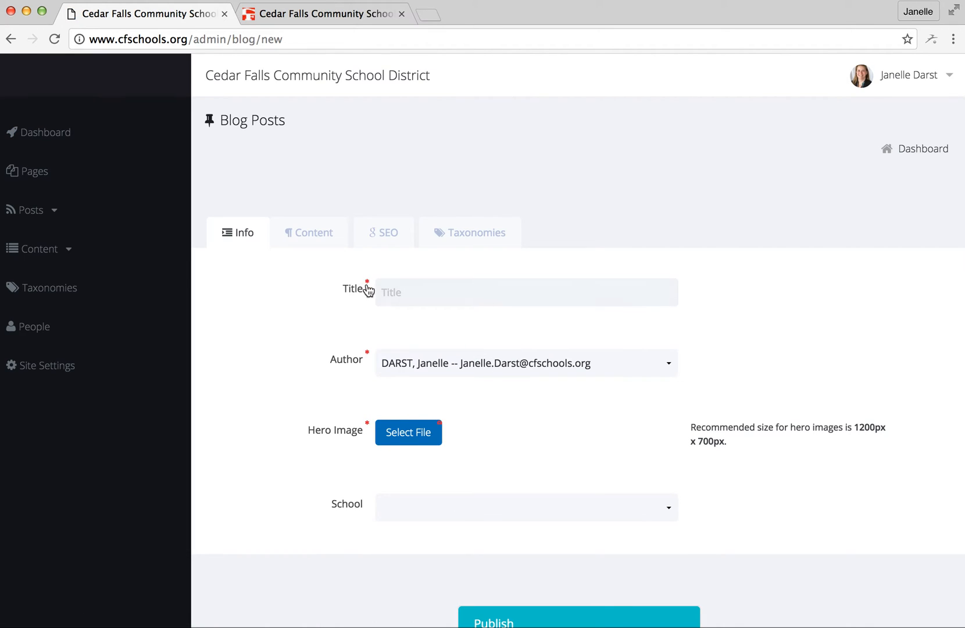
click(431, 293)
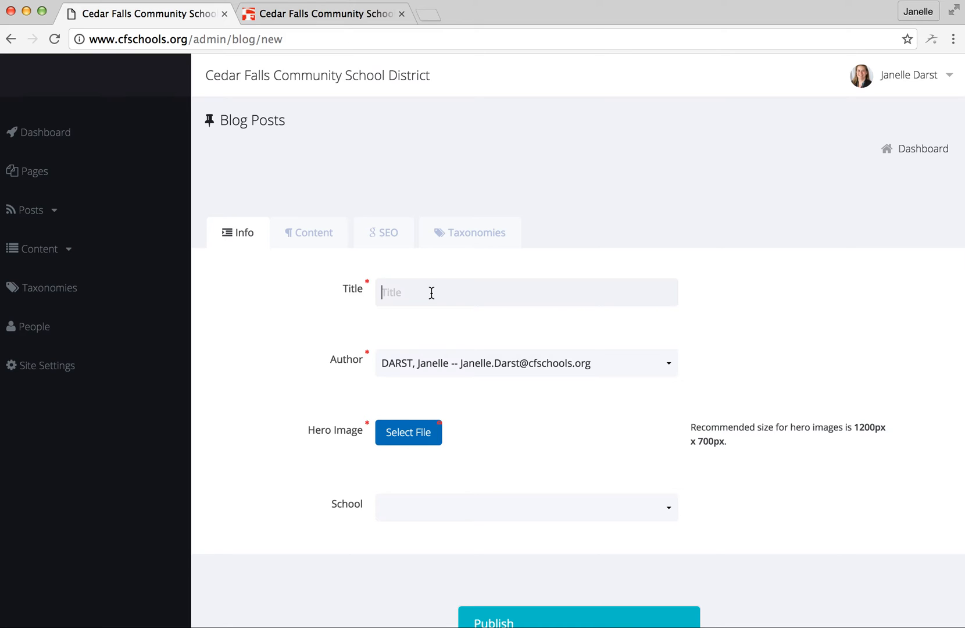
mouse_move(655, 372)
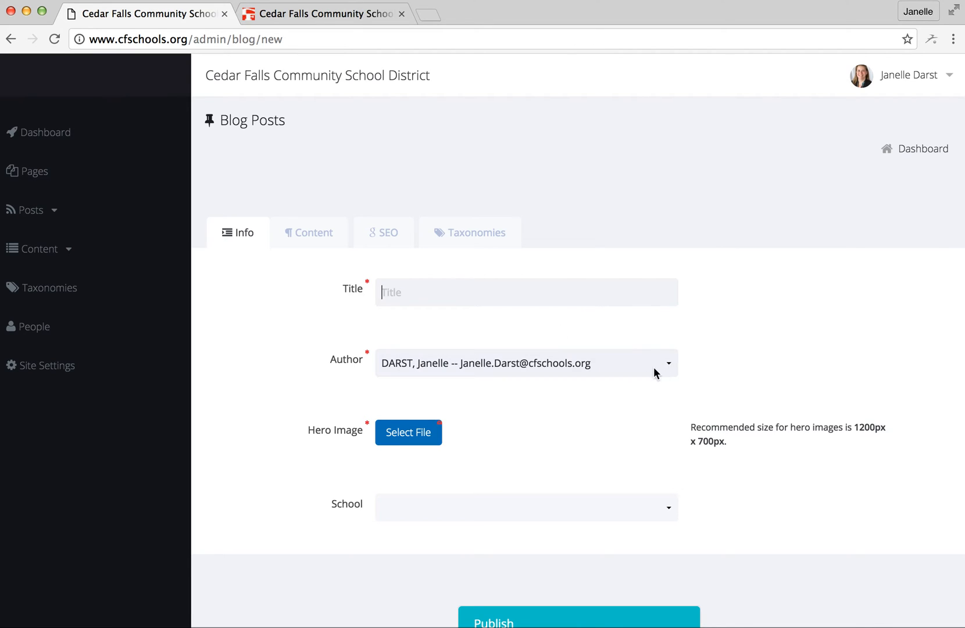
mouse_move(798, 354)
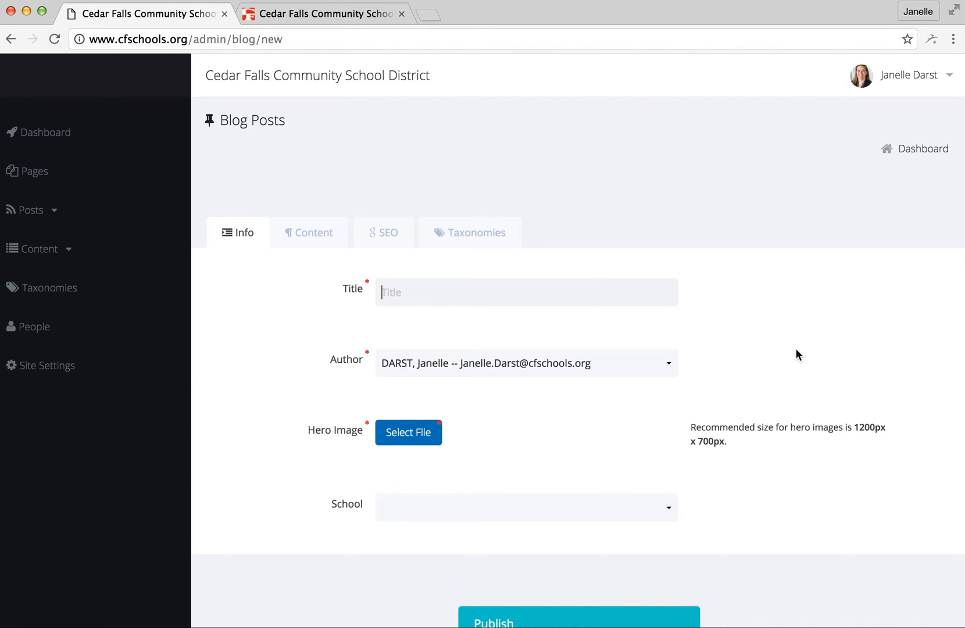
scroll(down, 3)
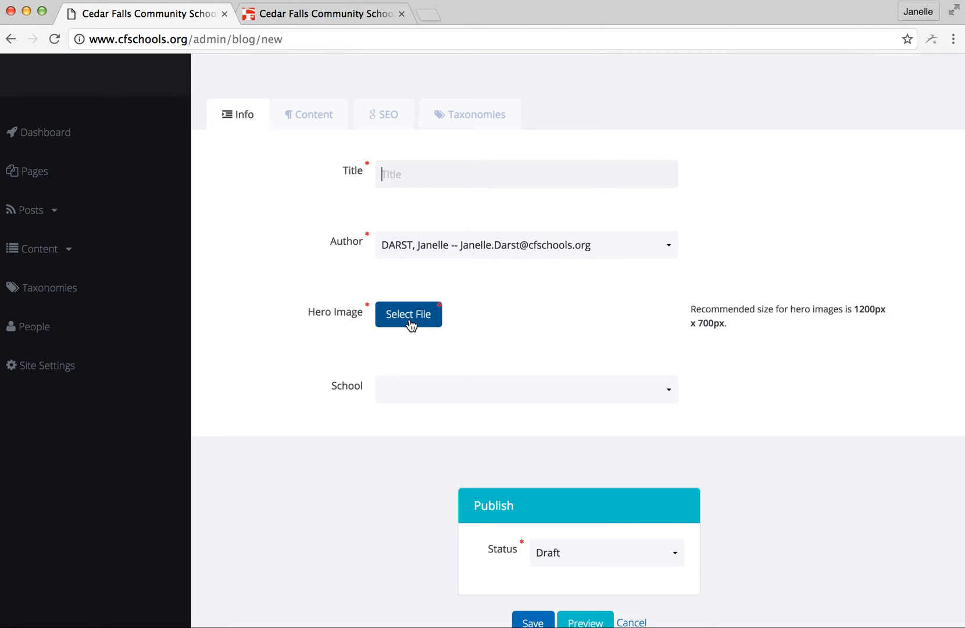
mouse_move(411, 323)
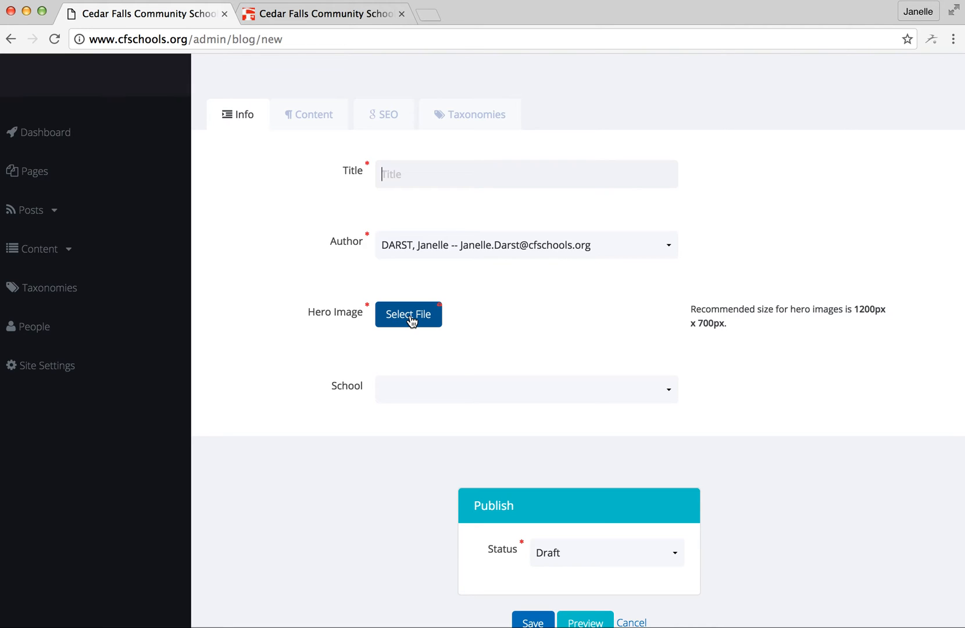
mouse_move(498, 385)
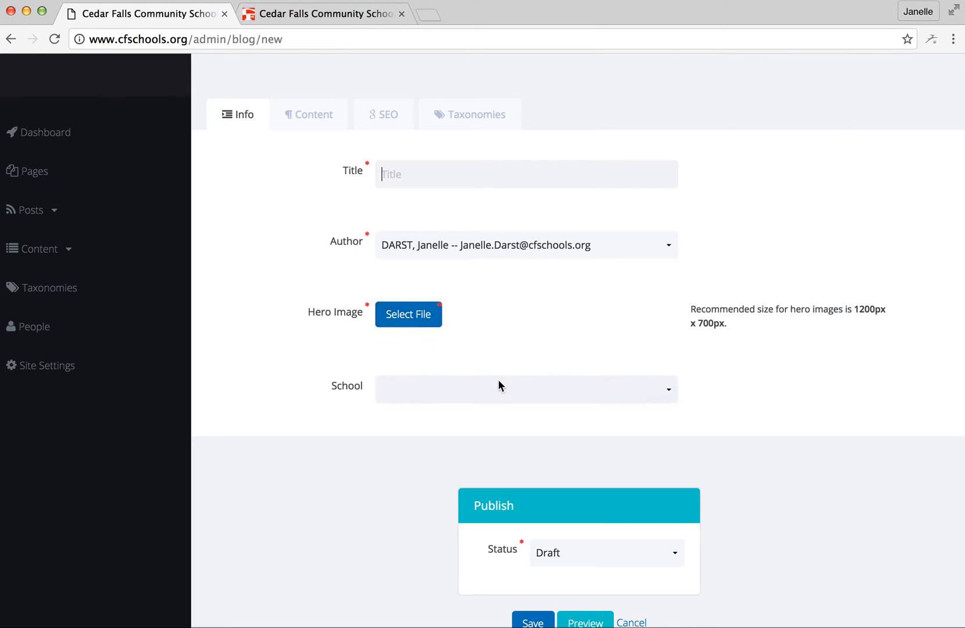
click(526, 388)
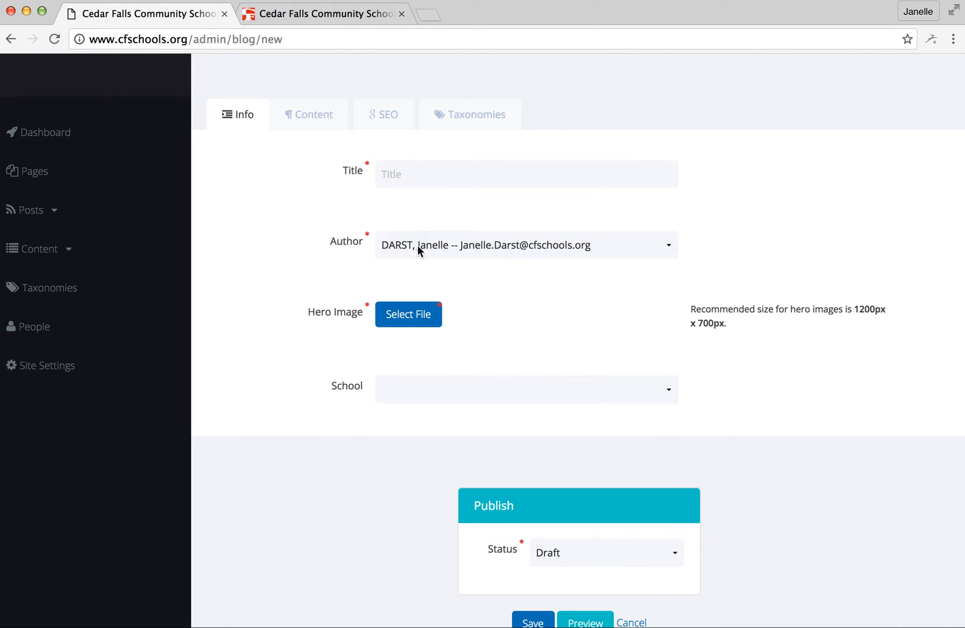
click(308, 115)
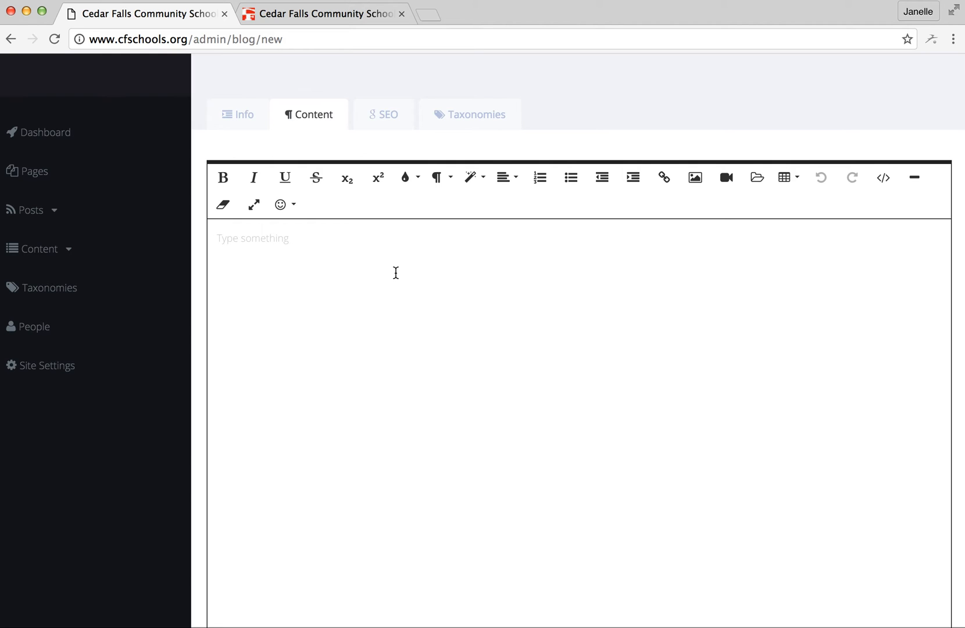
Click into the empty post body editor, then switch to the post's SEO tab
click(252, 238)
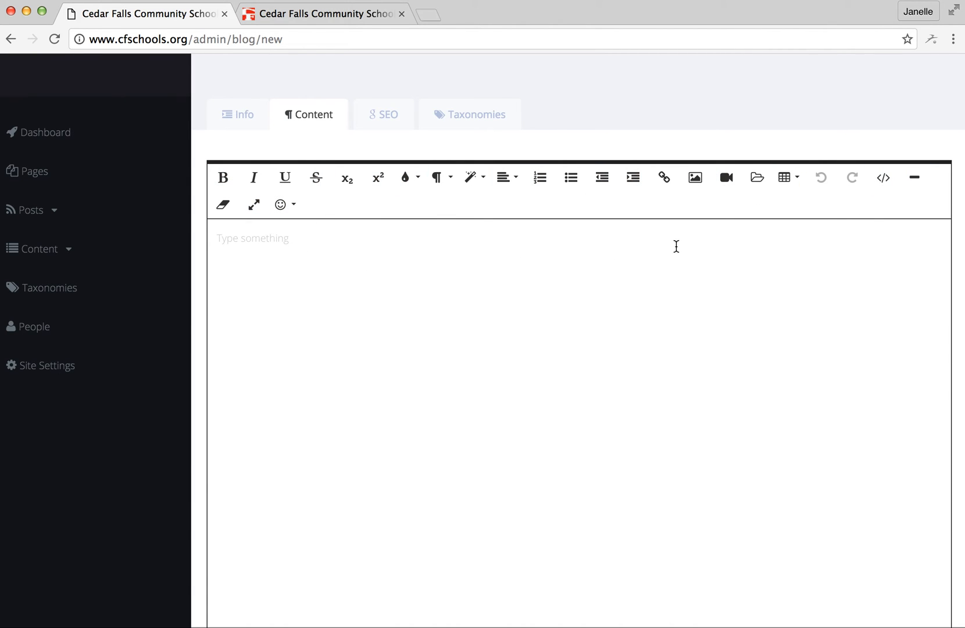
mouse_move(663, 177)
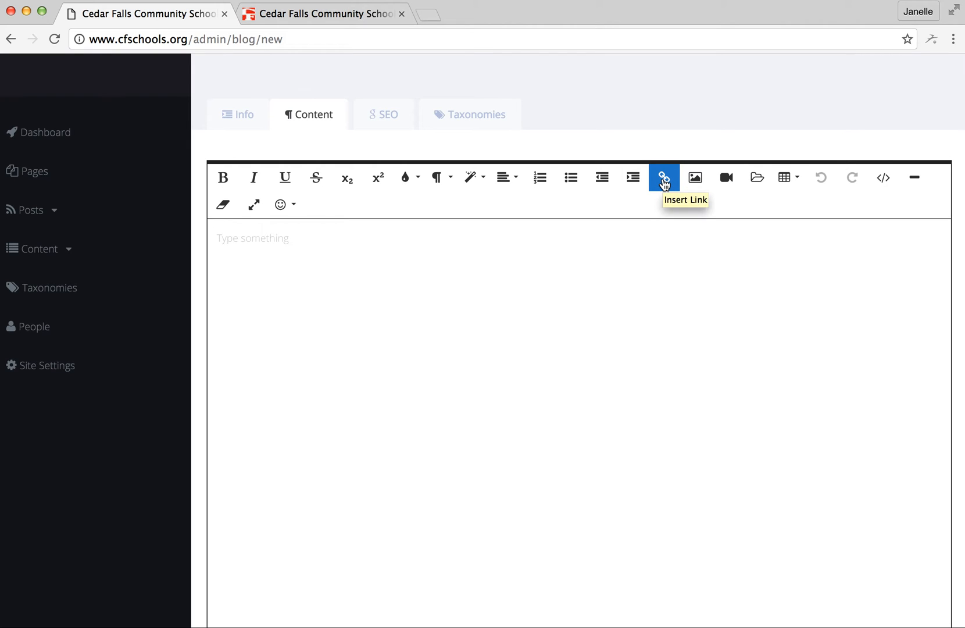
mouse_move(694, 177)
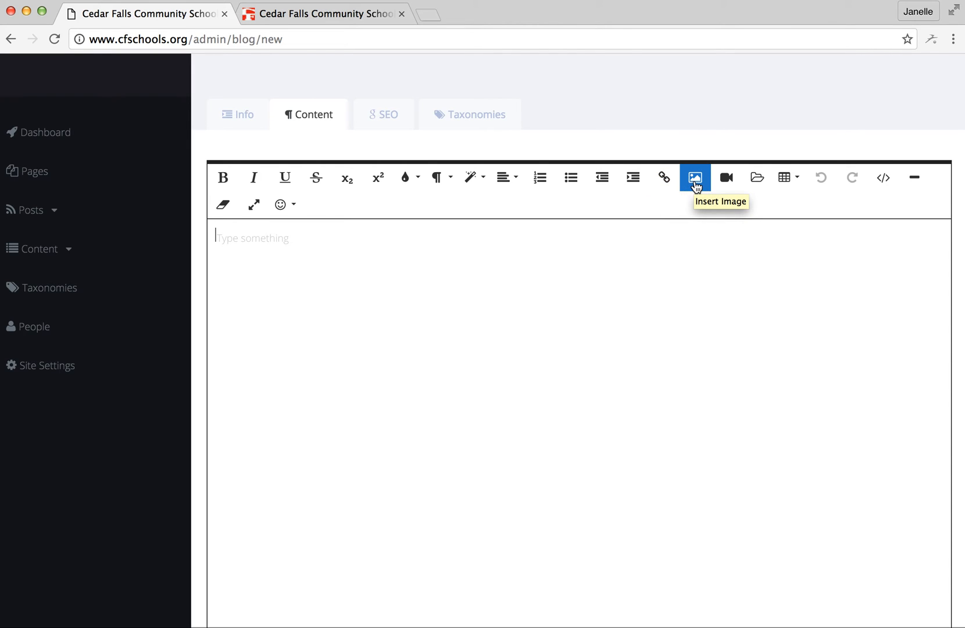
mouse_move(756, 177)
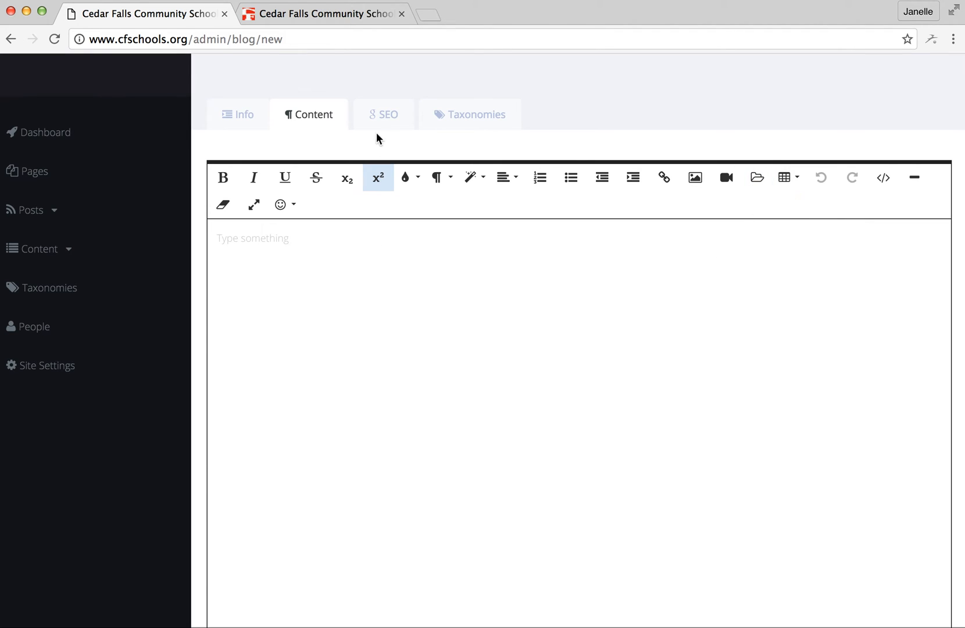
click(382, 113)
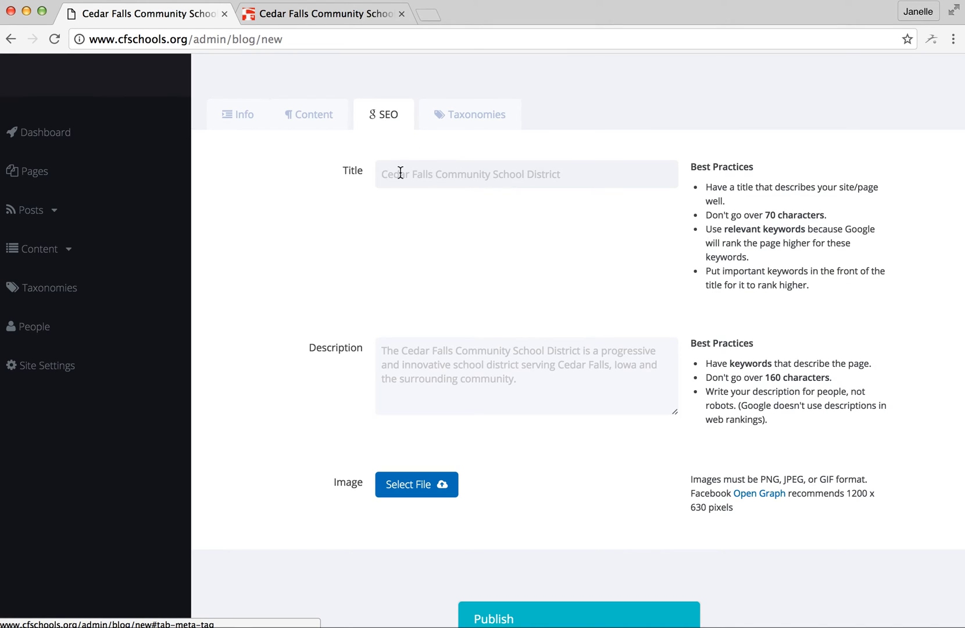
mouse_move(469, 378)
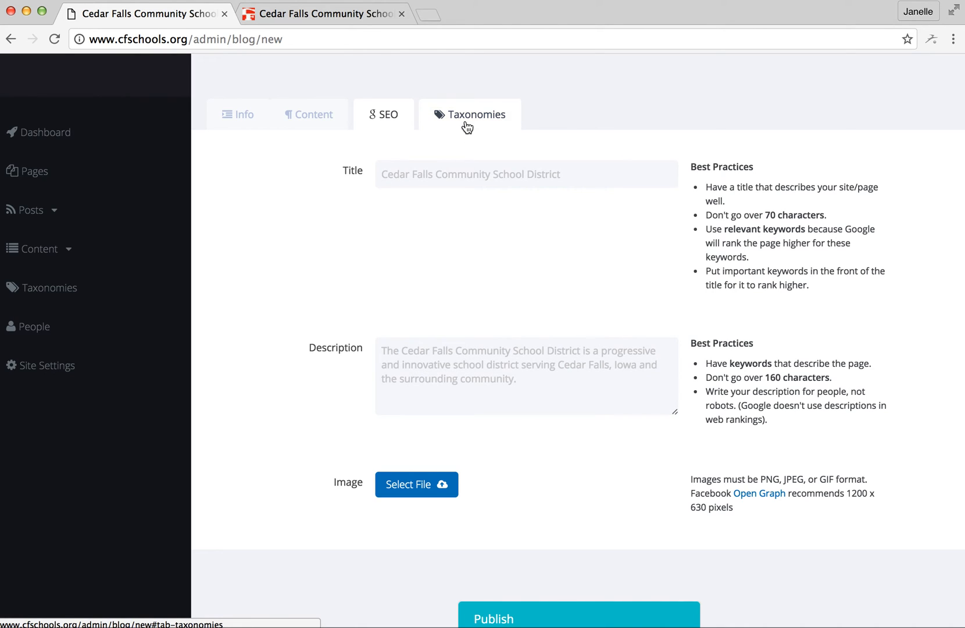
click(469, 115)
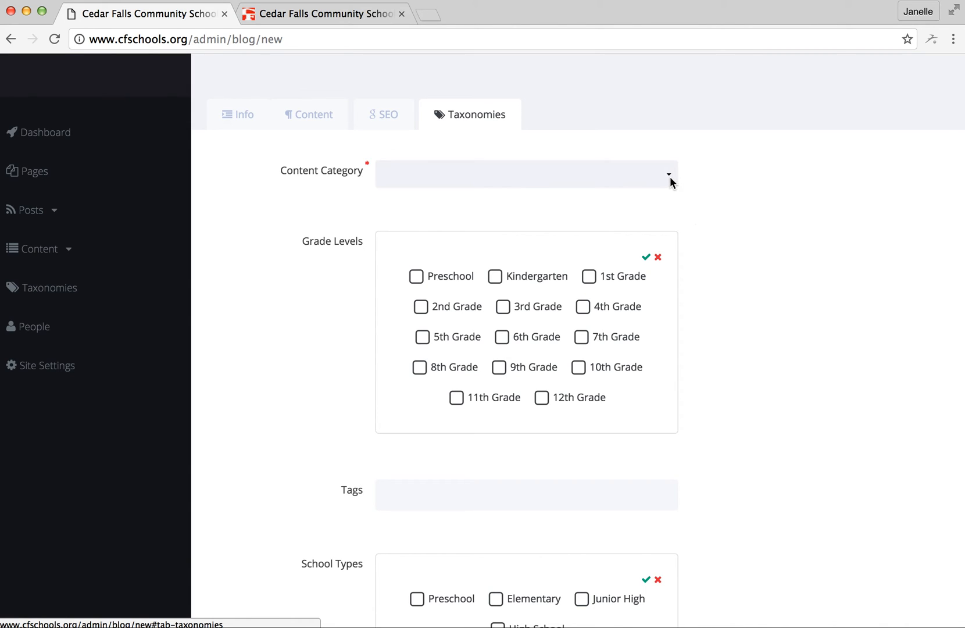
click(525, 174)
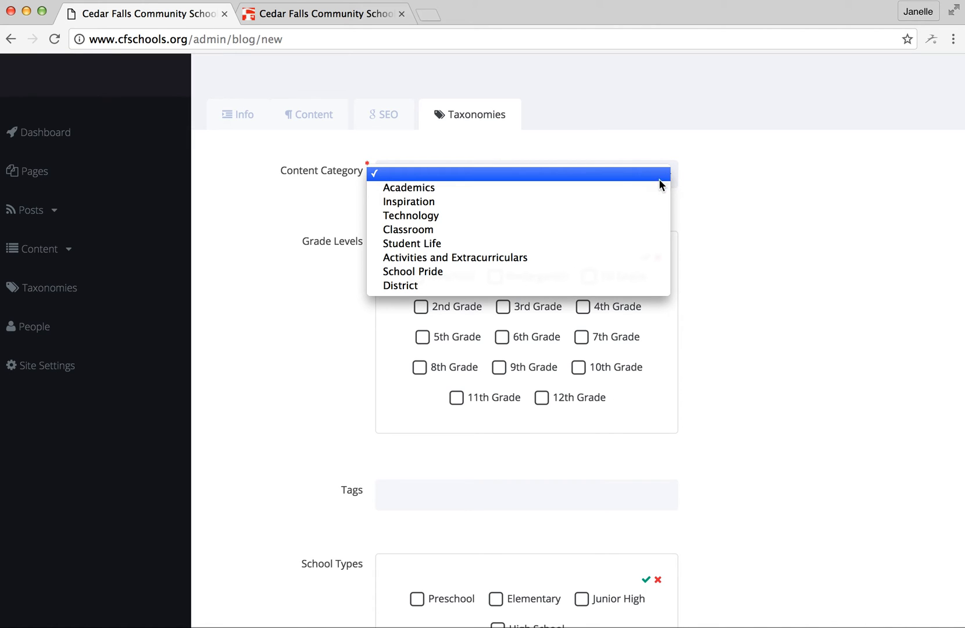
mouse_move(731, 247)
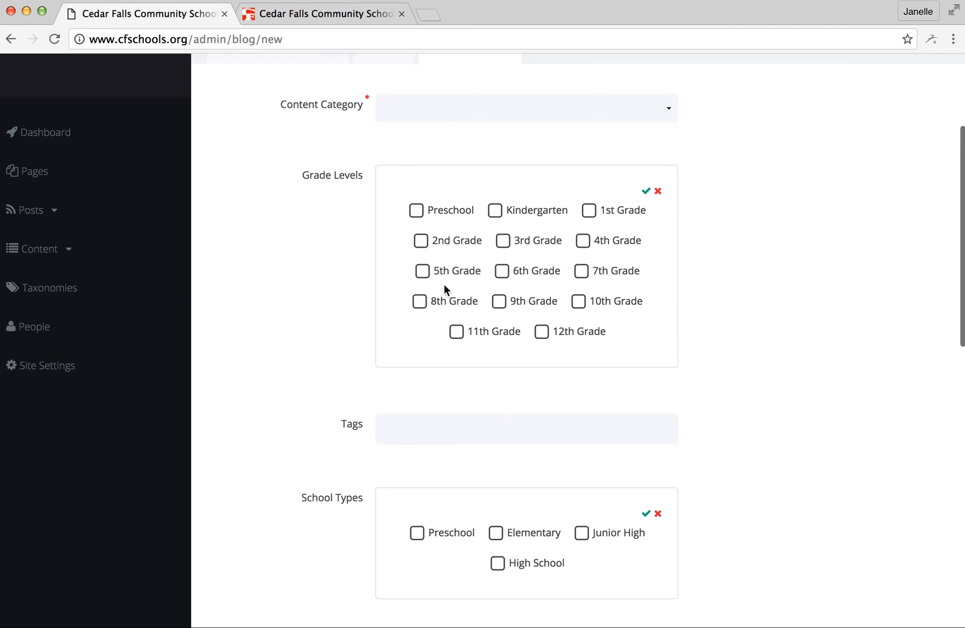
mouse_move(730, 348)
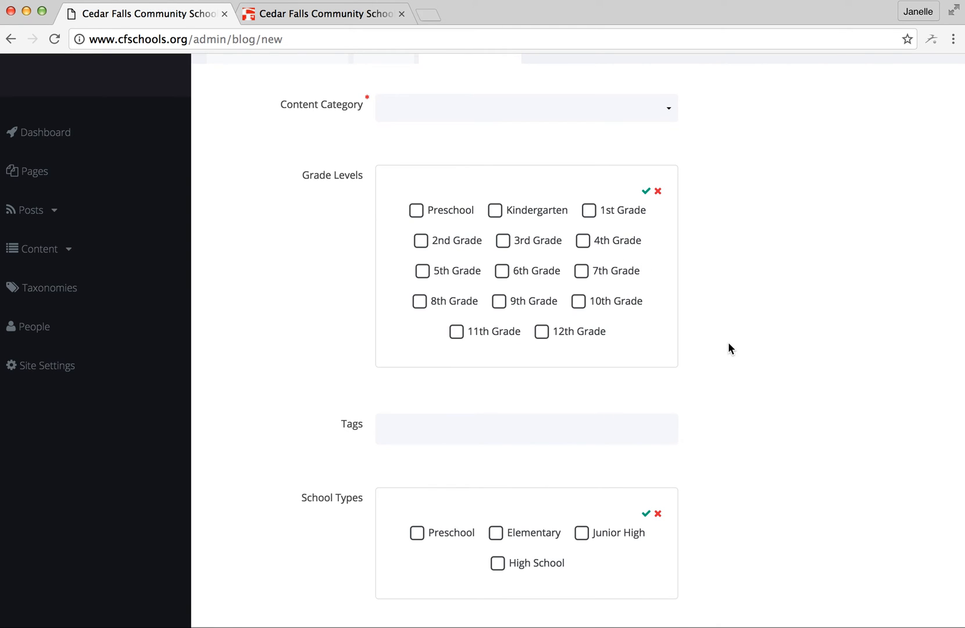
scroll(down, 3)
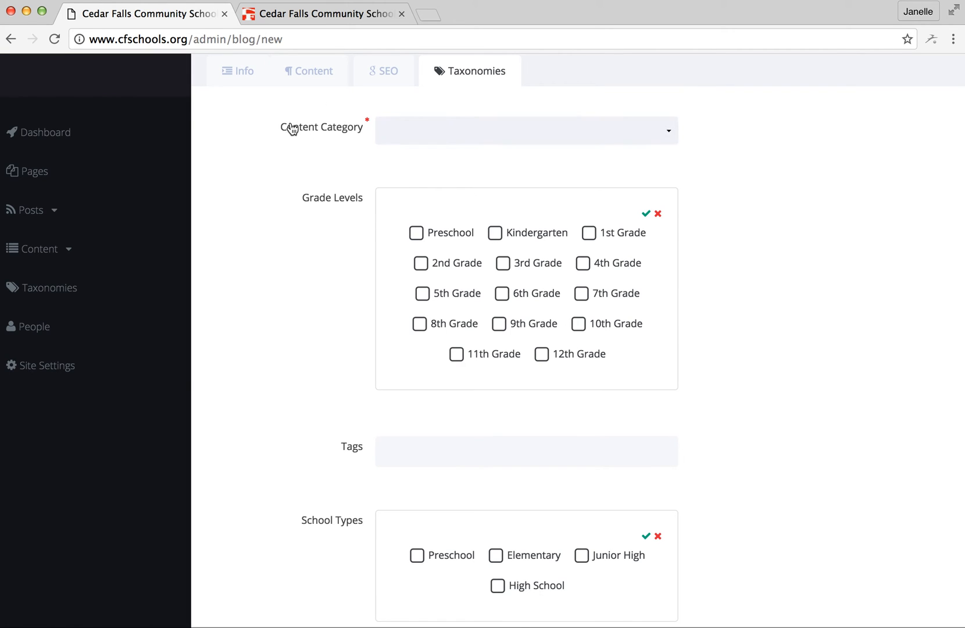
mouse_move(445, 449)
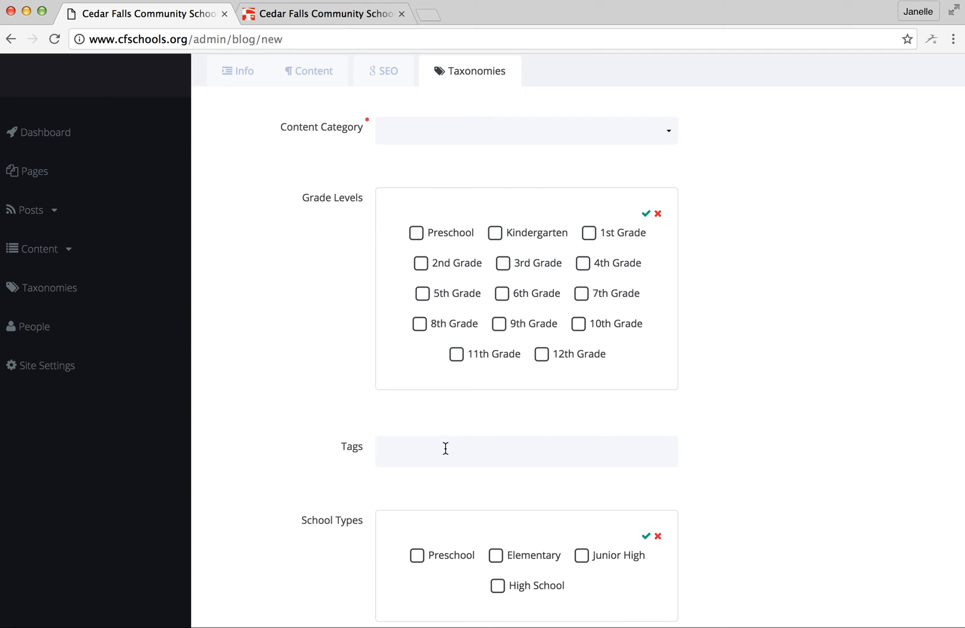
scroll(down, 3)
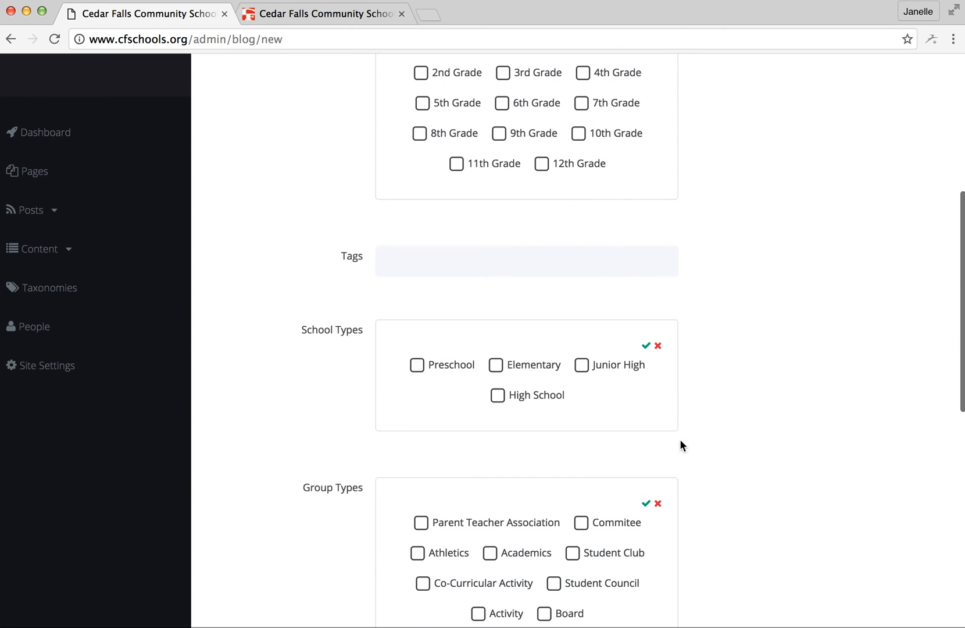
mouse_move(767, 423)
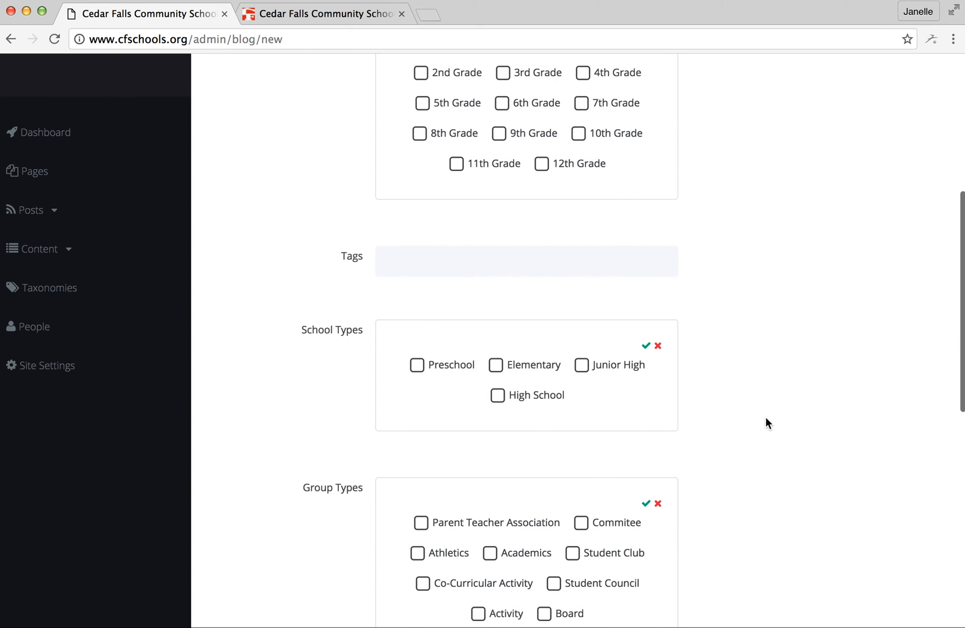
scroll(down, 3)
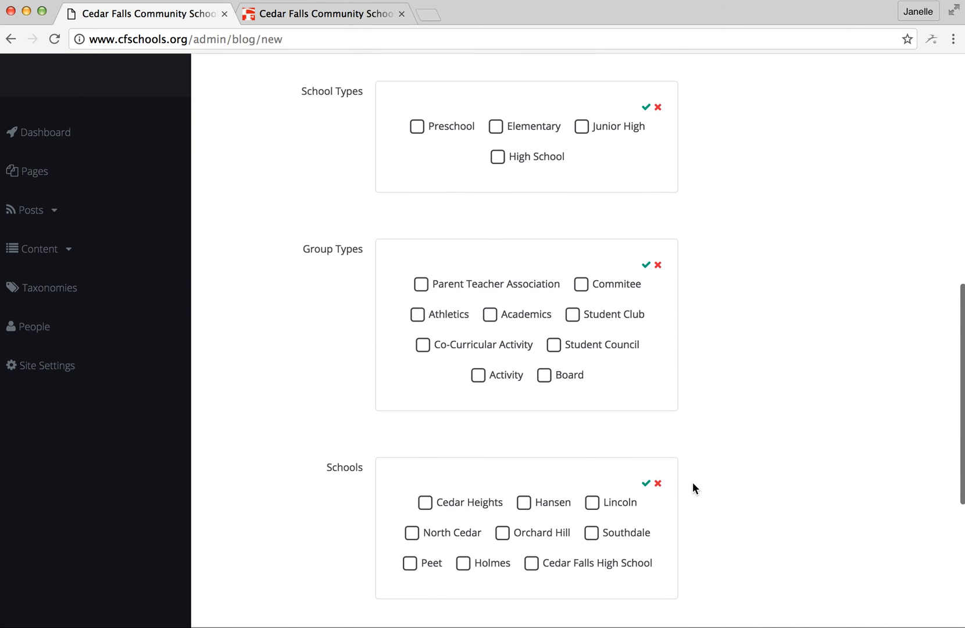
scroll(down, 3)
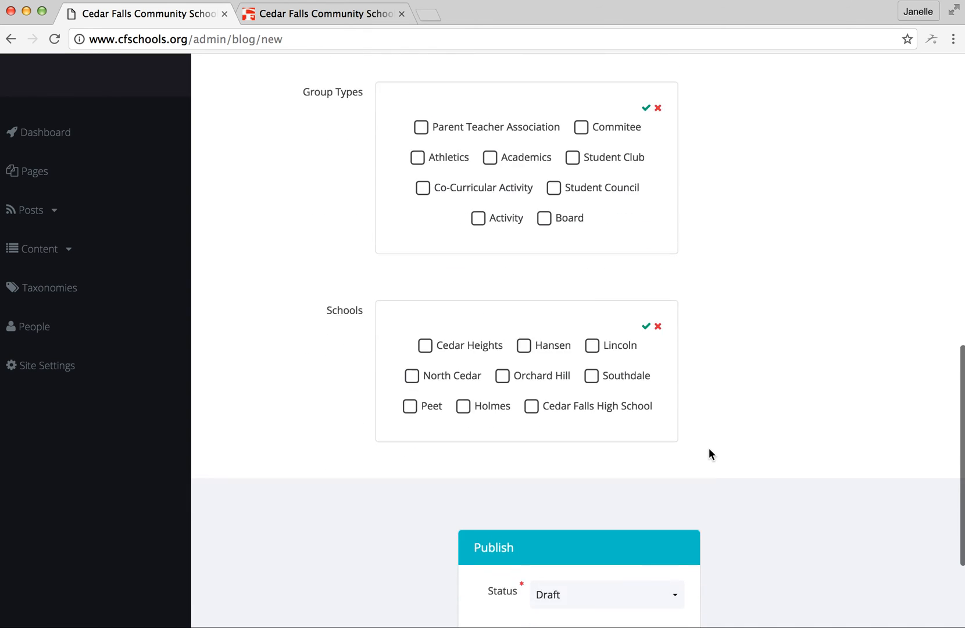
scroll(down, 3)
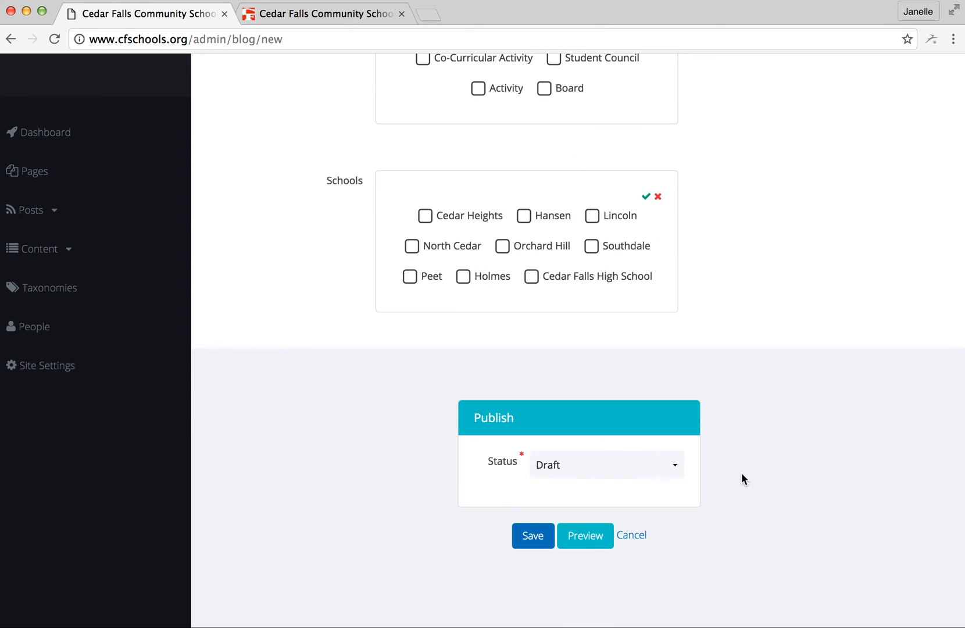
mouse_move(704, 479)
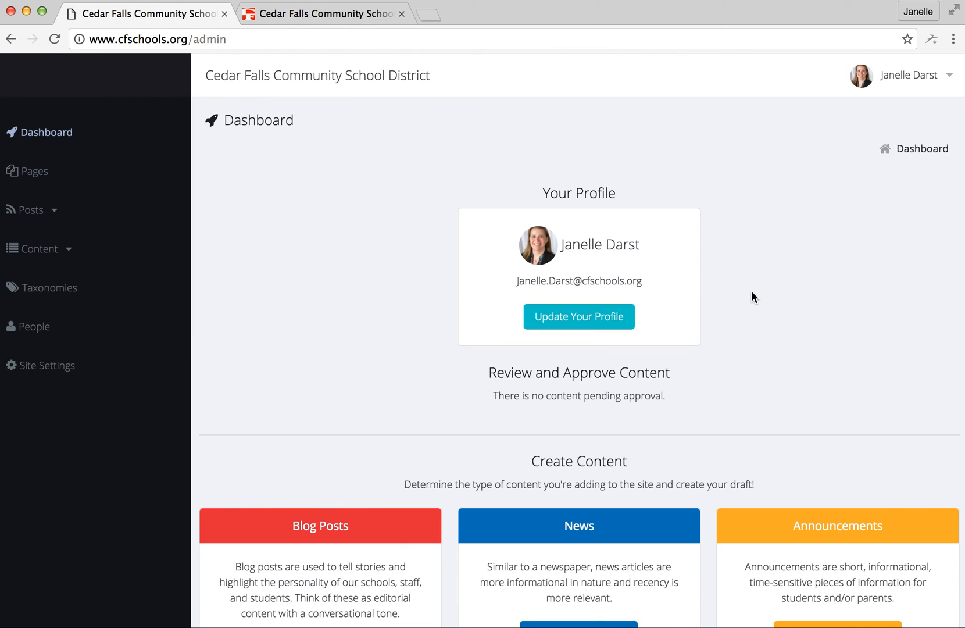
mouse_move(778, 306)
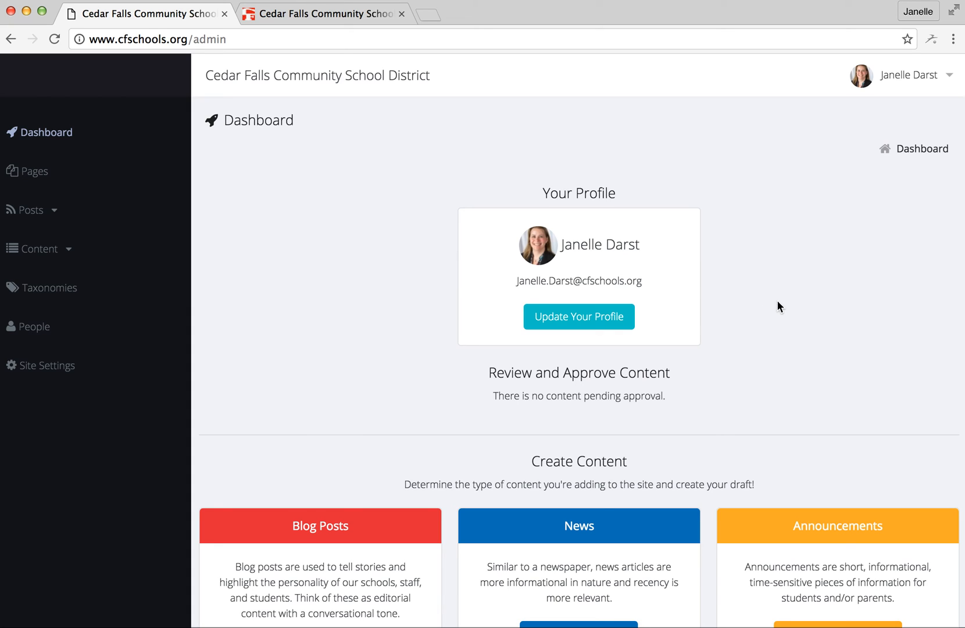
mouse_move(533, 391)
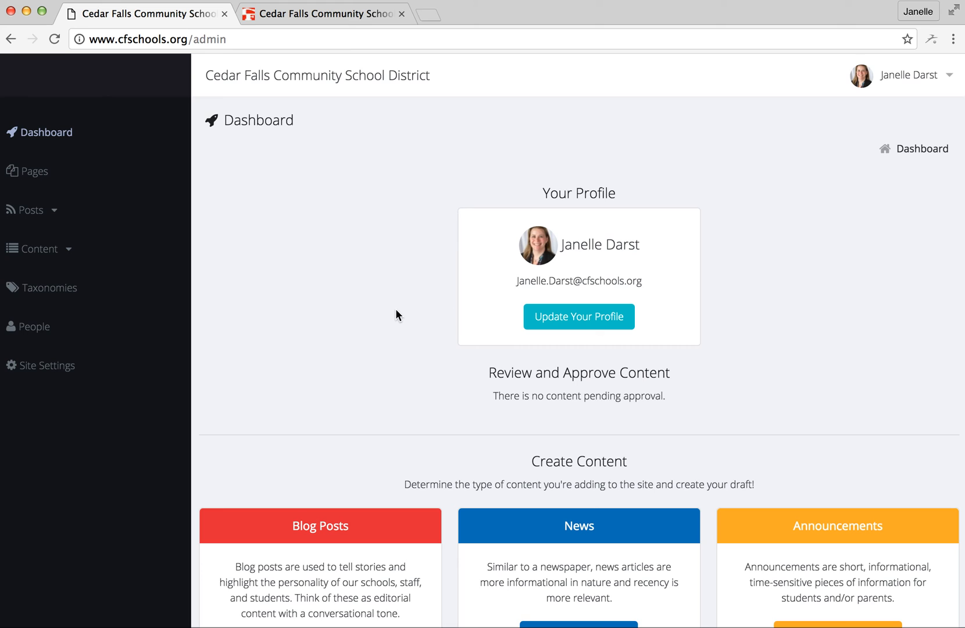
mouse_move(404, 299)
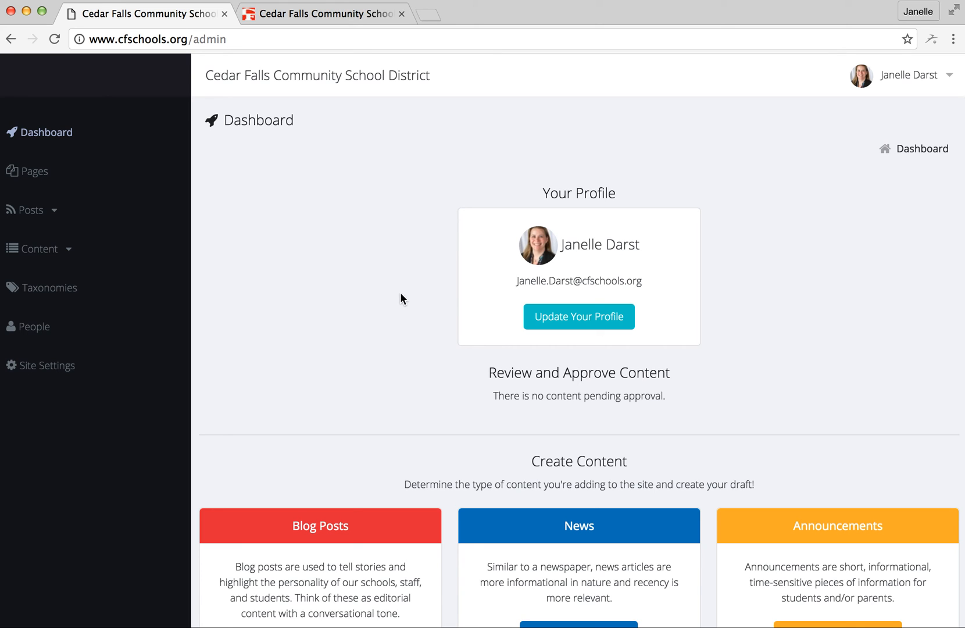
Switch to the second Chrome tab showing the Cedar Heights Elementary blog
click(320, 13)
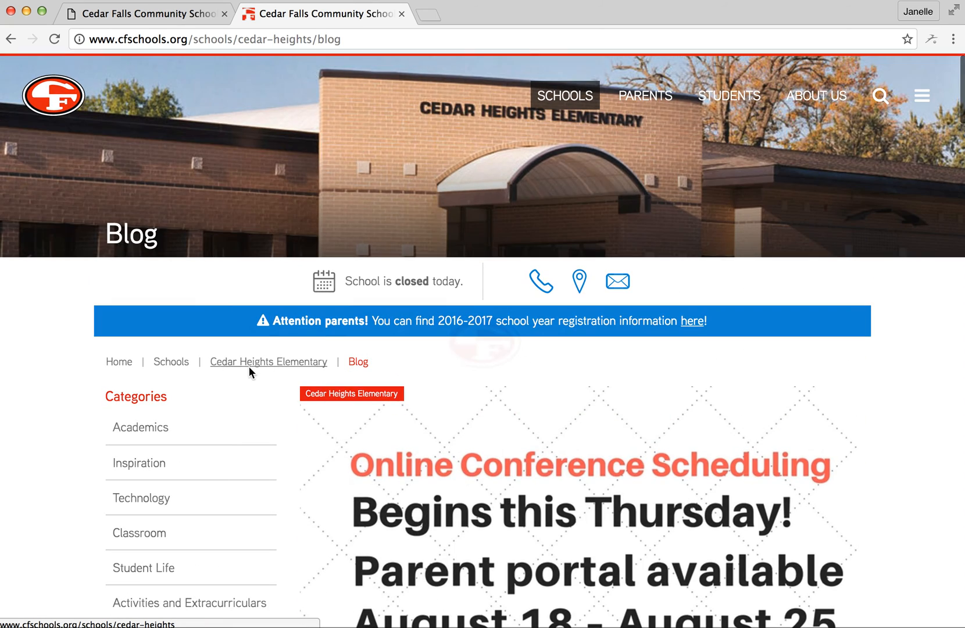
Follow the Cedar Heights Elementary breadcrumb and scroll through the school page's sidebar links
click(268, 361)
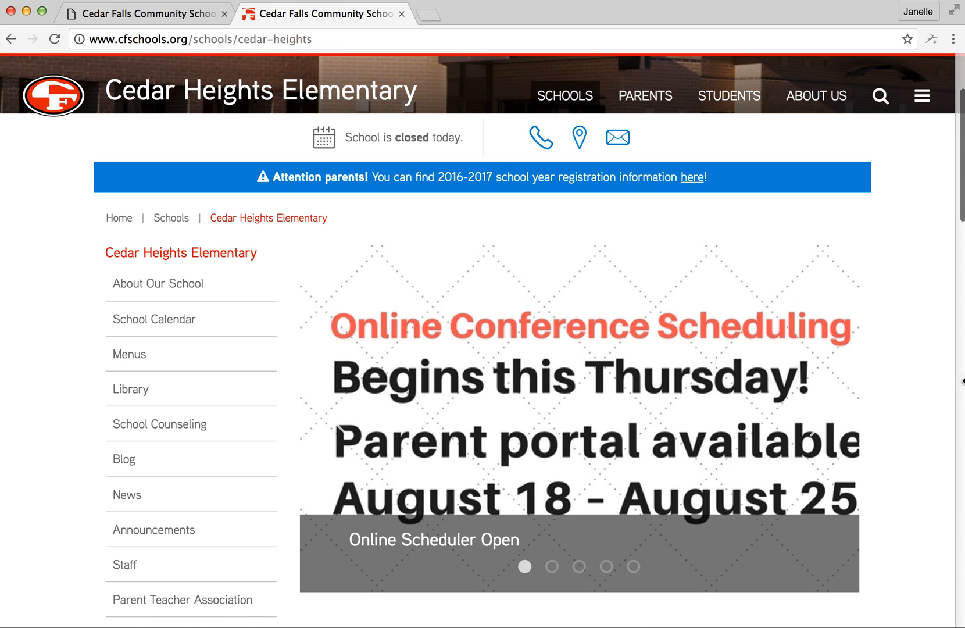
scroll(down, 3)
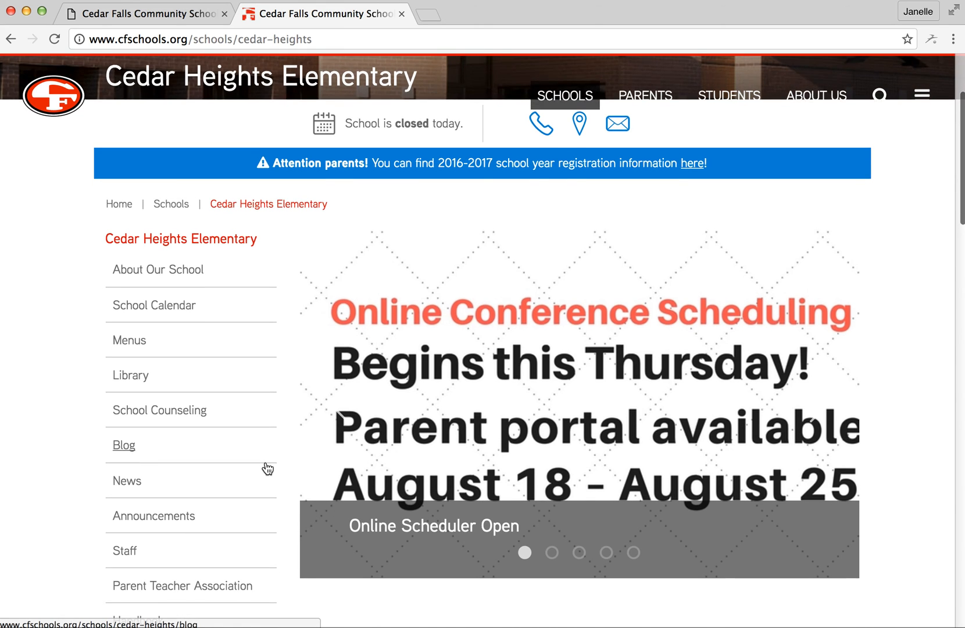
scroll(down, 3)
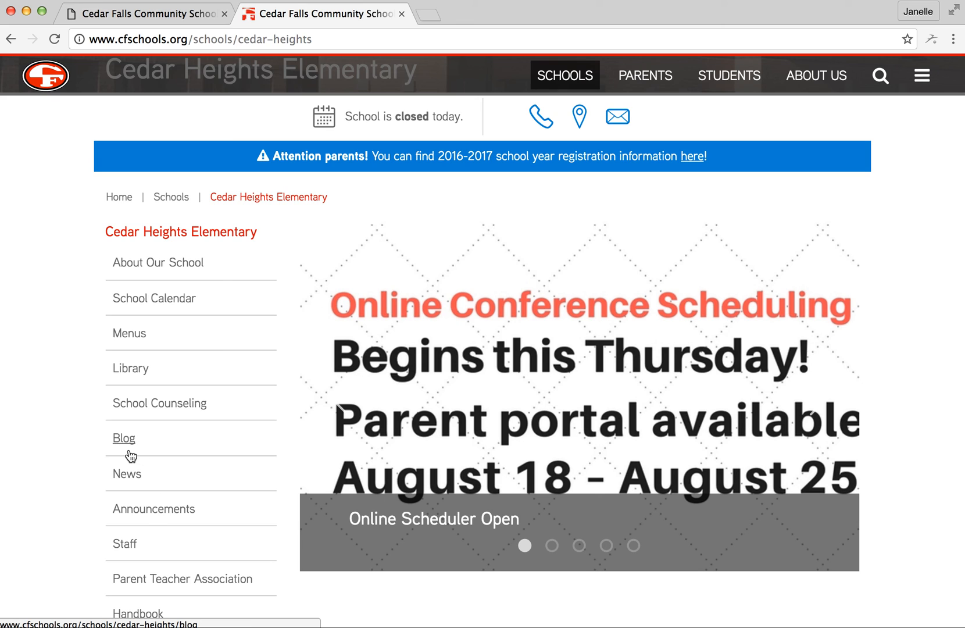
mouse_move(127, 473)
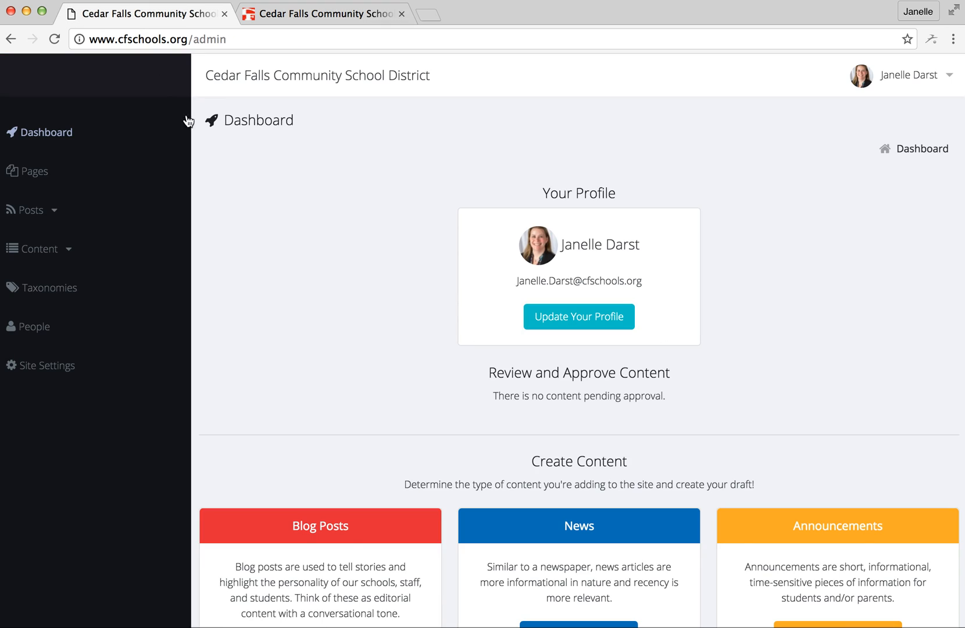
mouse_move(643, 275)
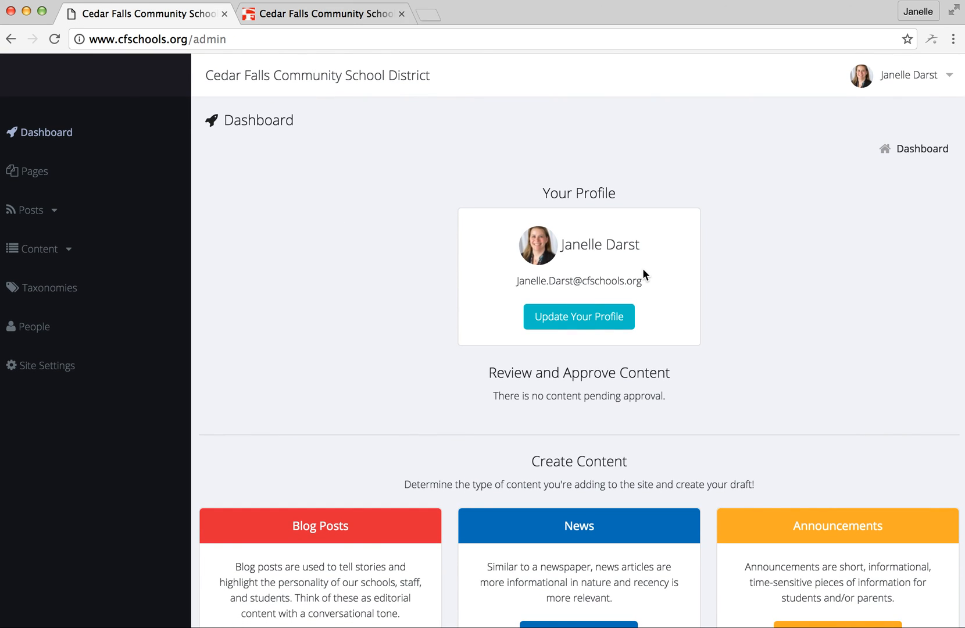
mouse_move(536, 352)
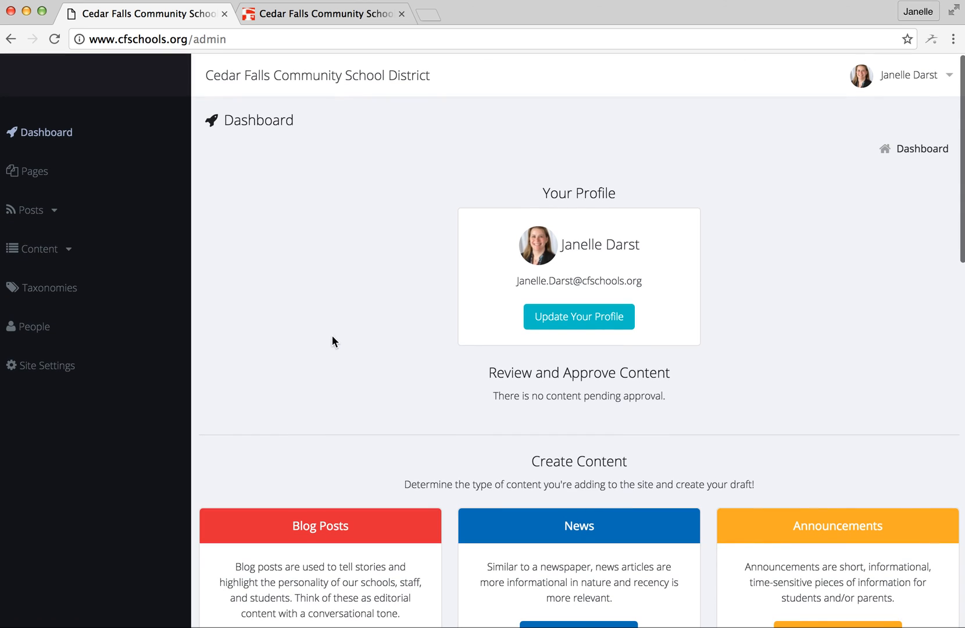
mouse_move(336, 321)
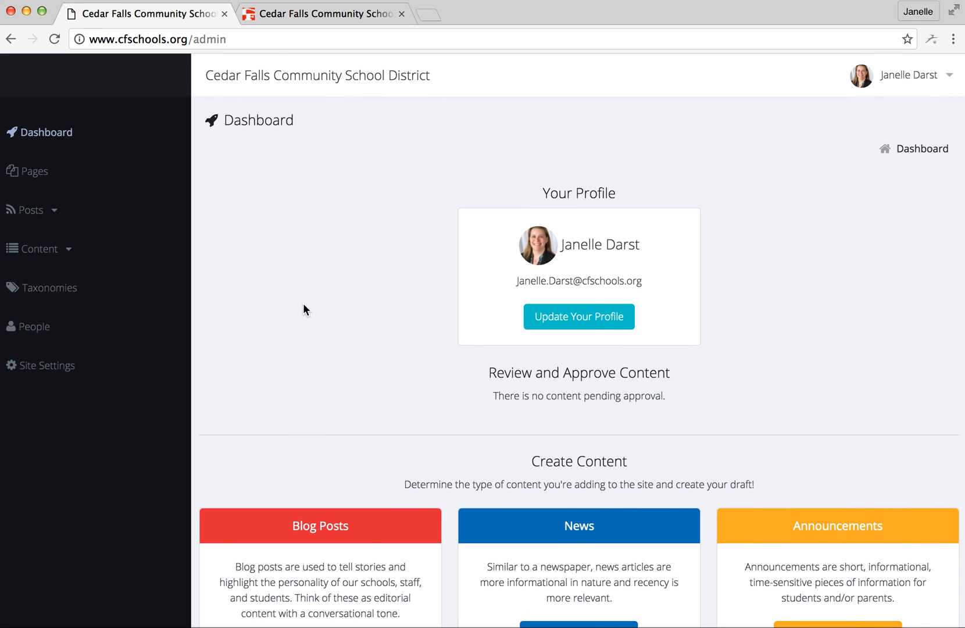
mouse_move(307, 299)
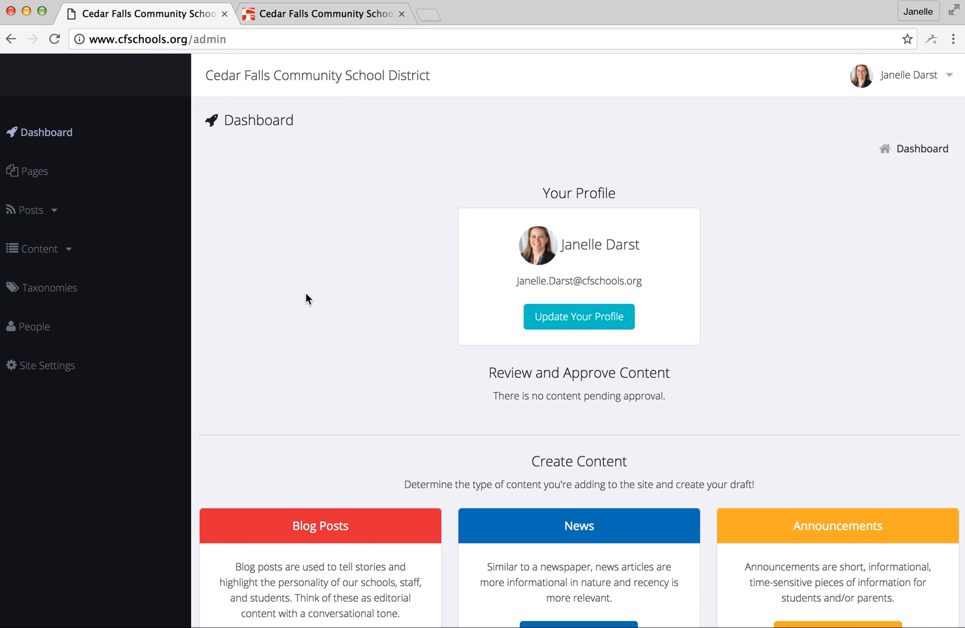
mouse_move(556, 301)
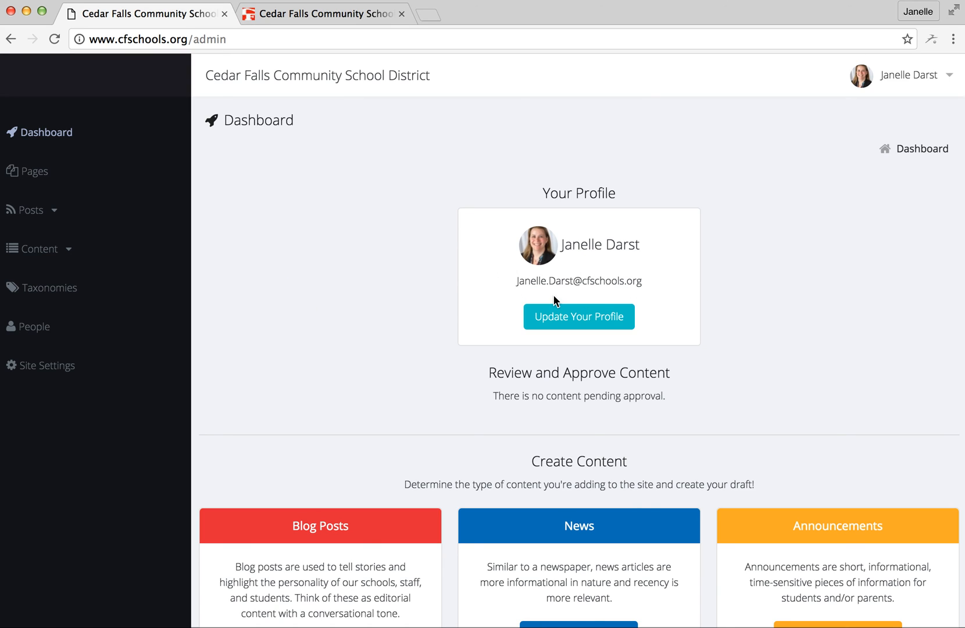
mouse_move(303, 181)
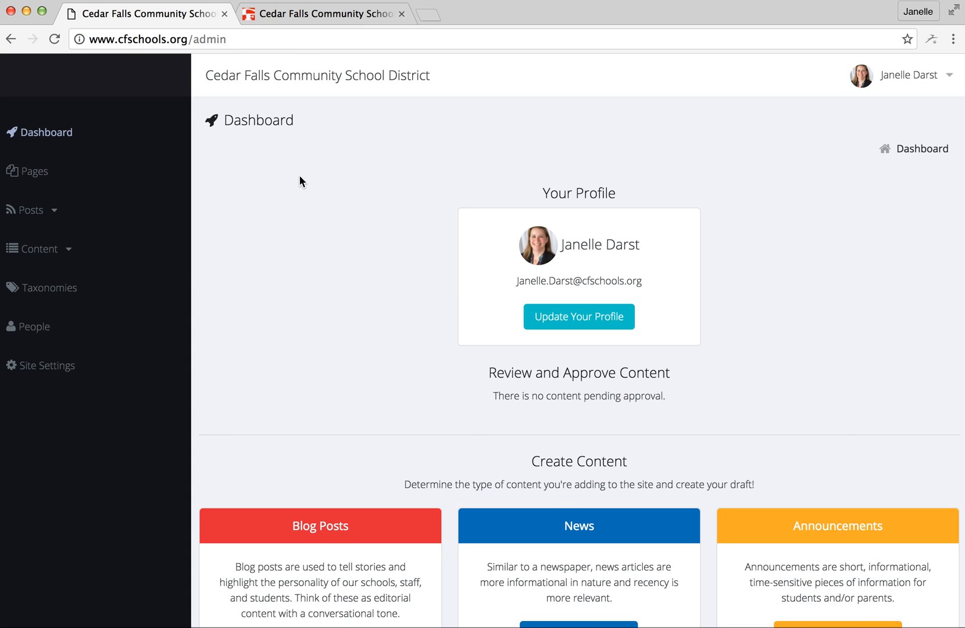
mouse_move(315, 145)
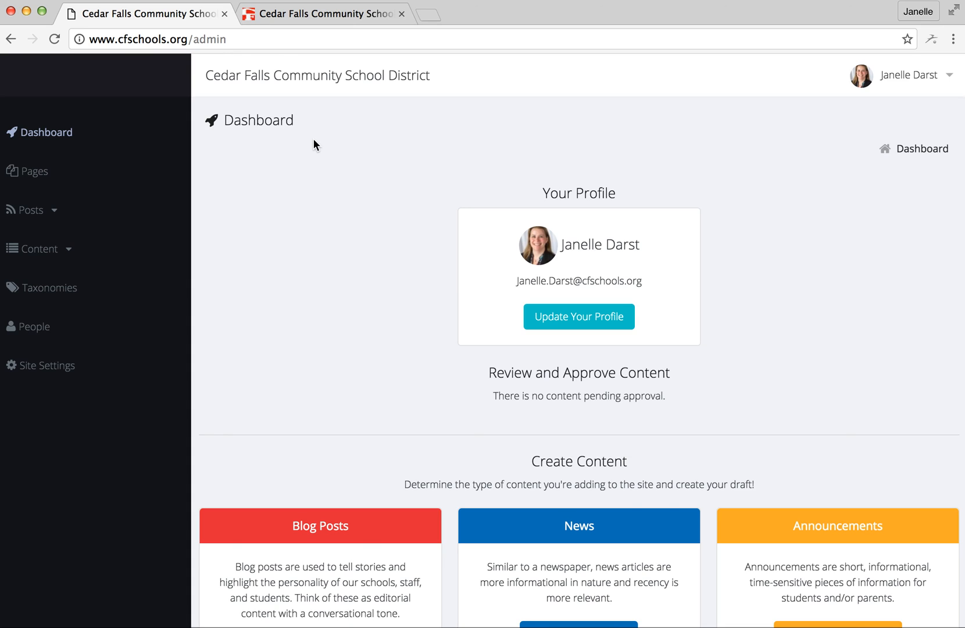